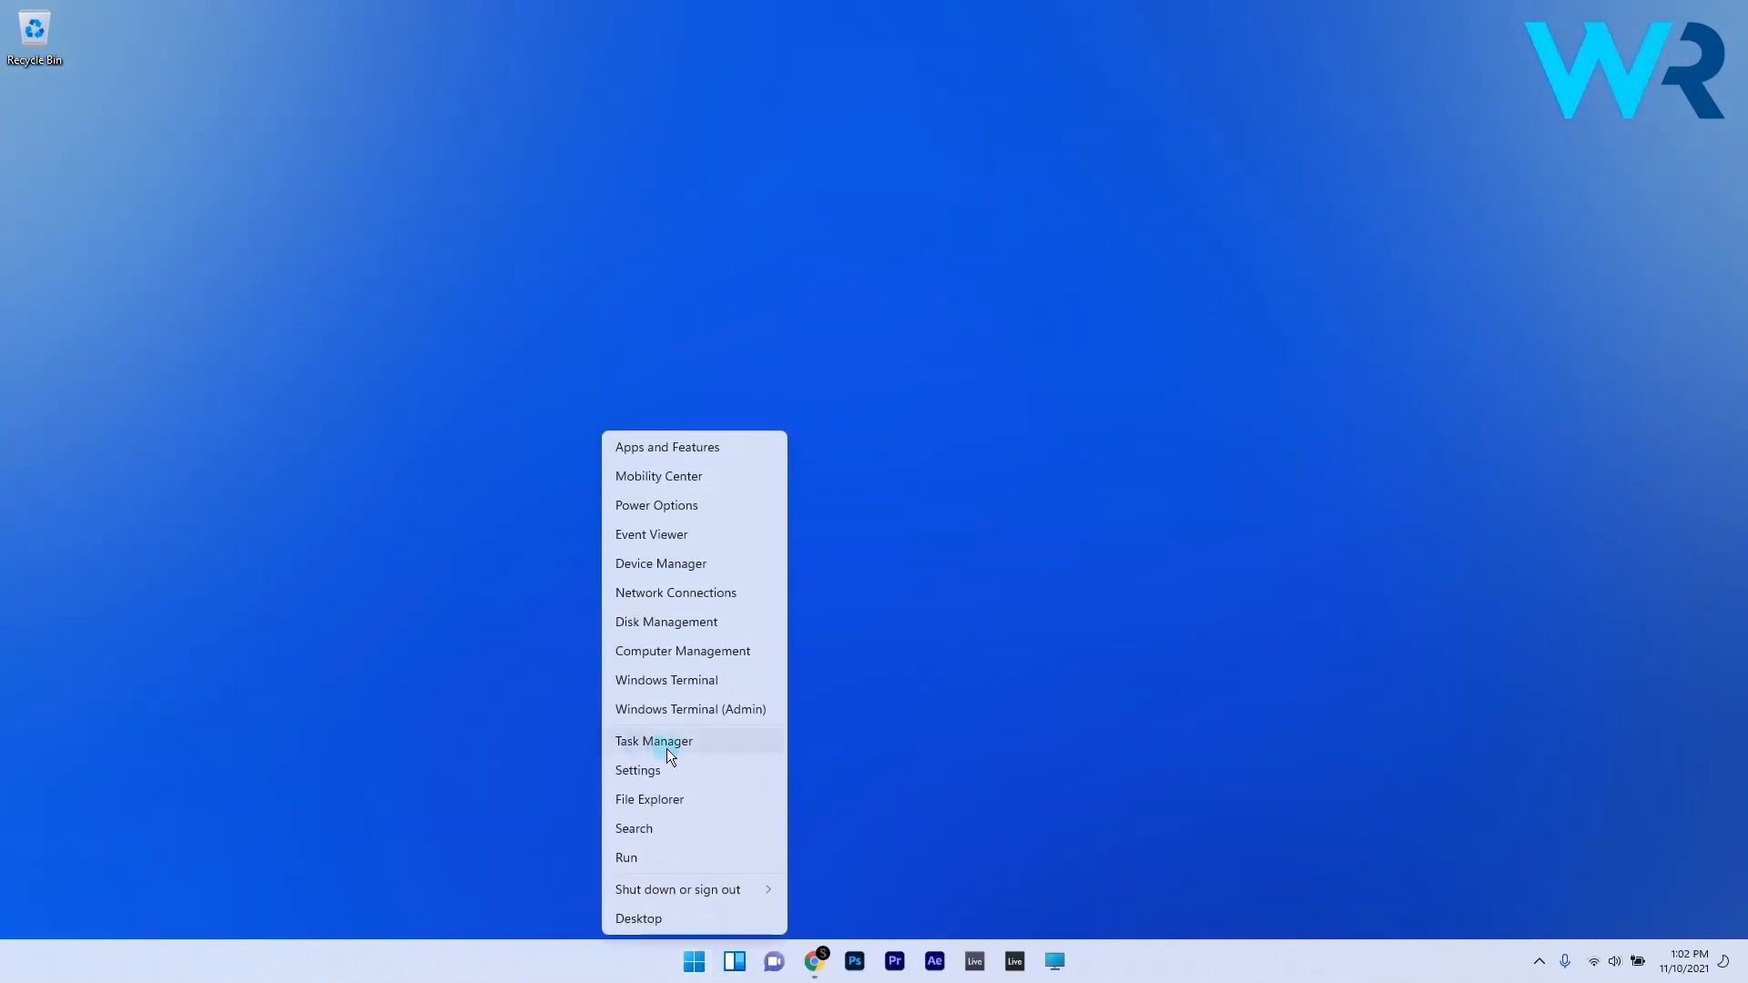
End the Windows Explorer process from Task Manager's process list.
{"action": "left_click", "coordinate": [677, 749]}
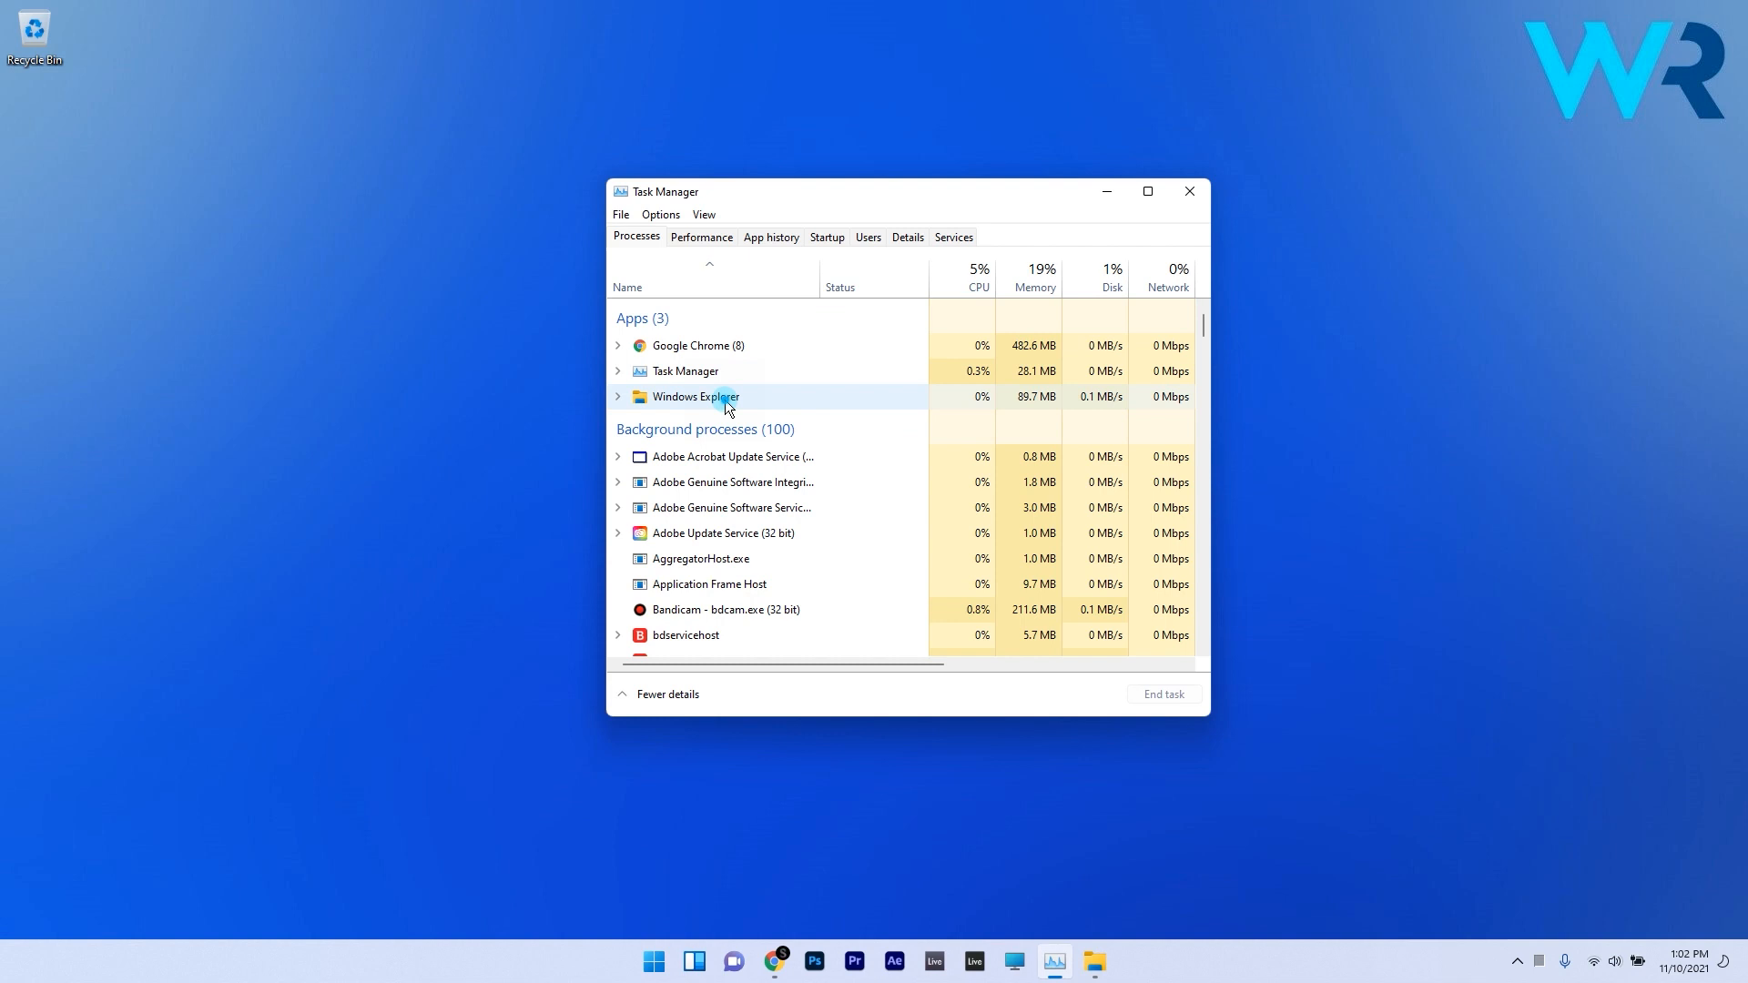
{"action": "right_click", "coordinate": [693, 395]}
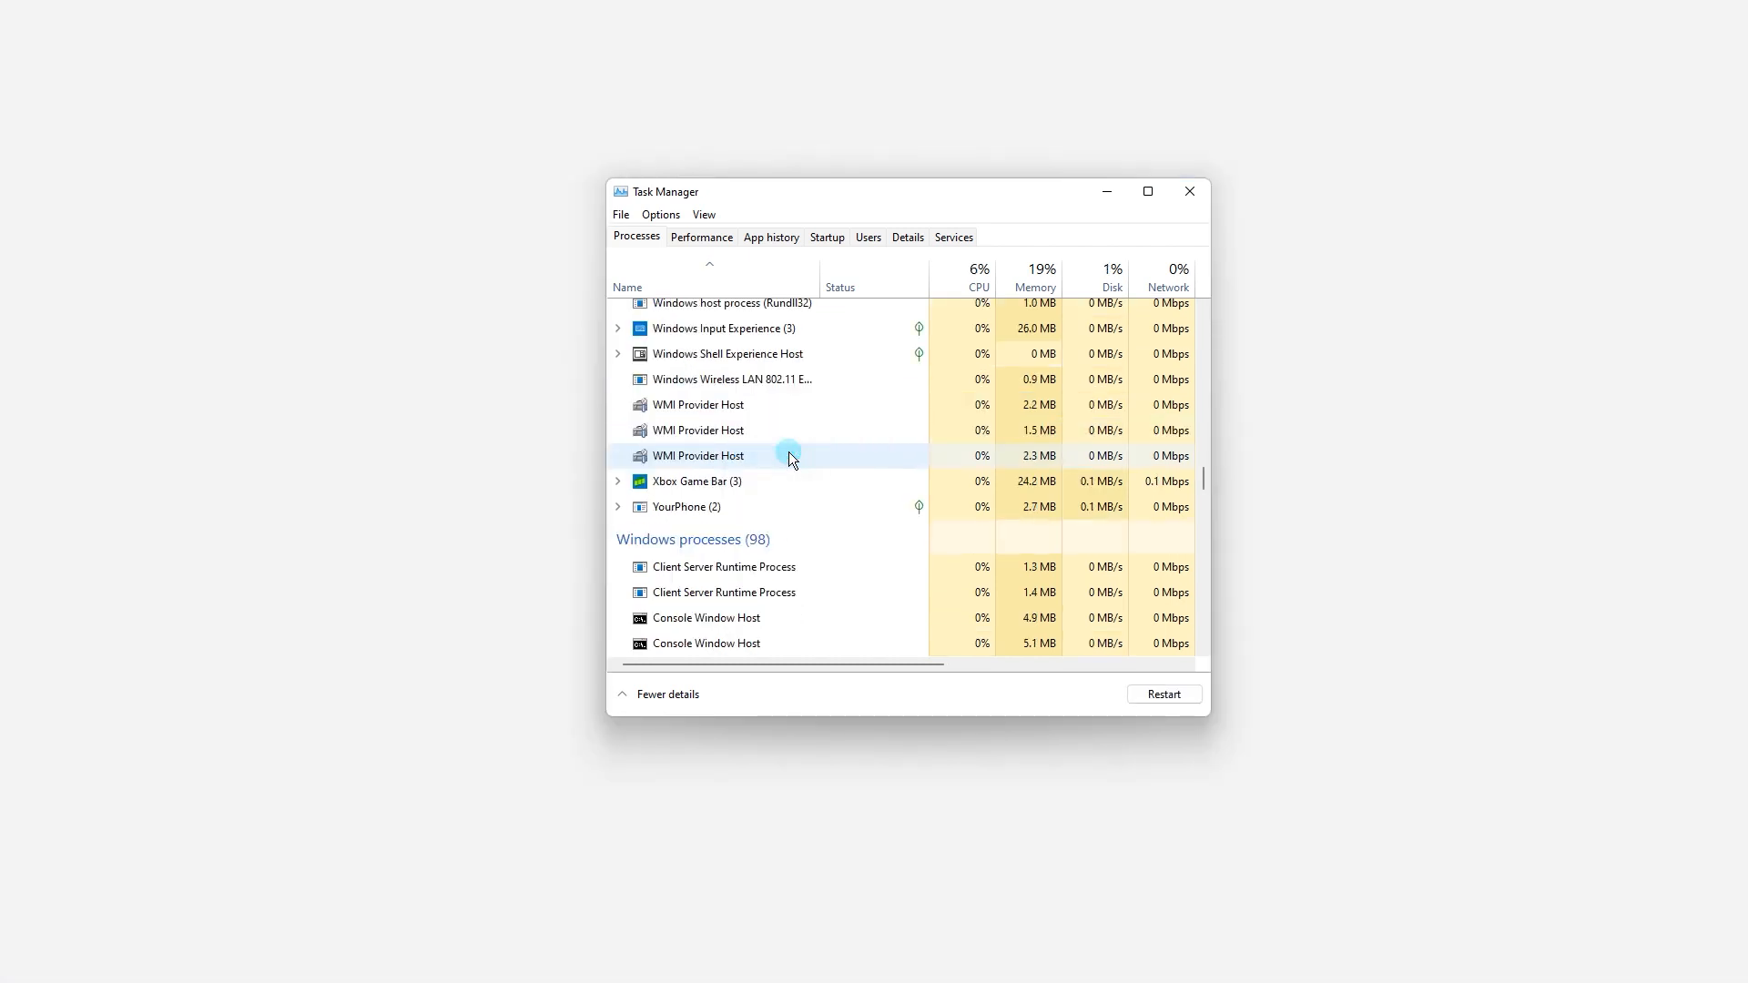
{"action": "left_click", "coordinate": [698, 455]}
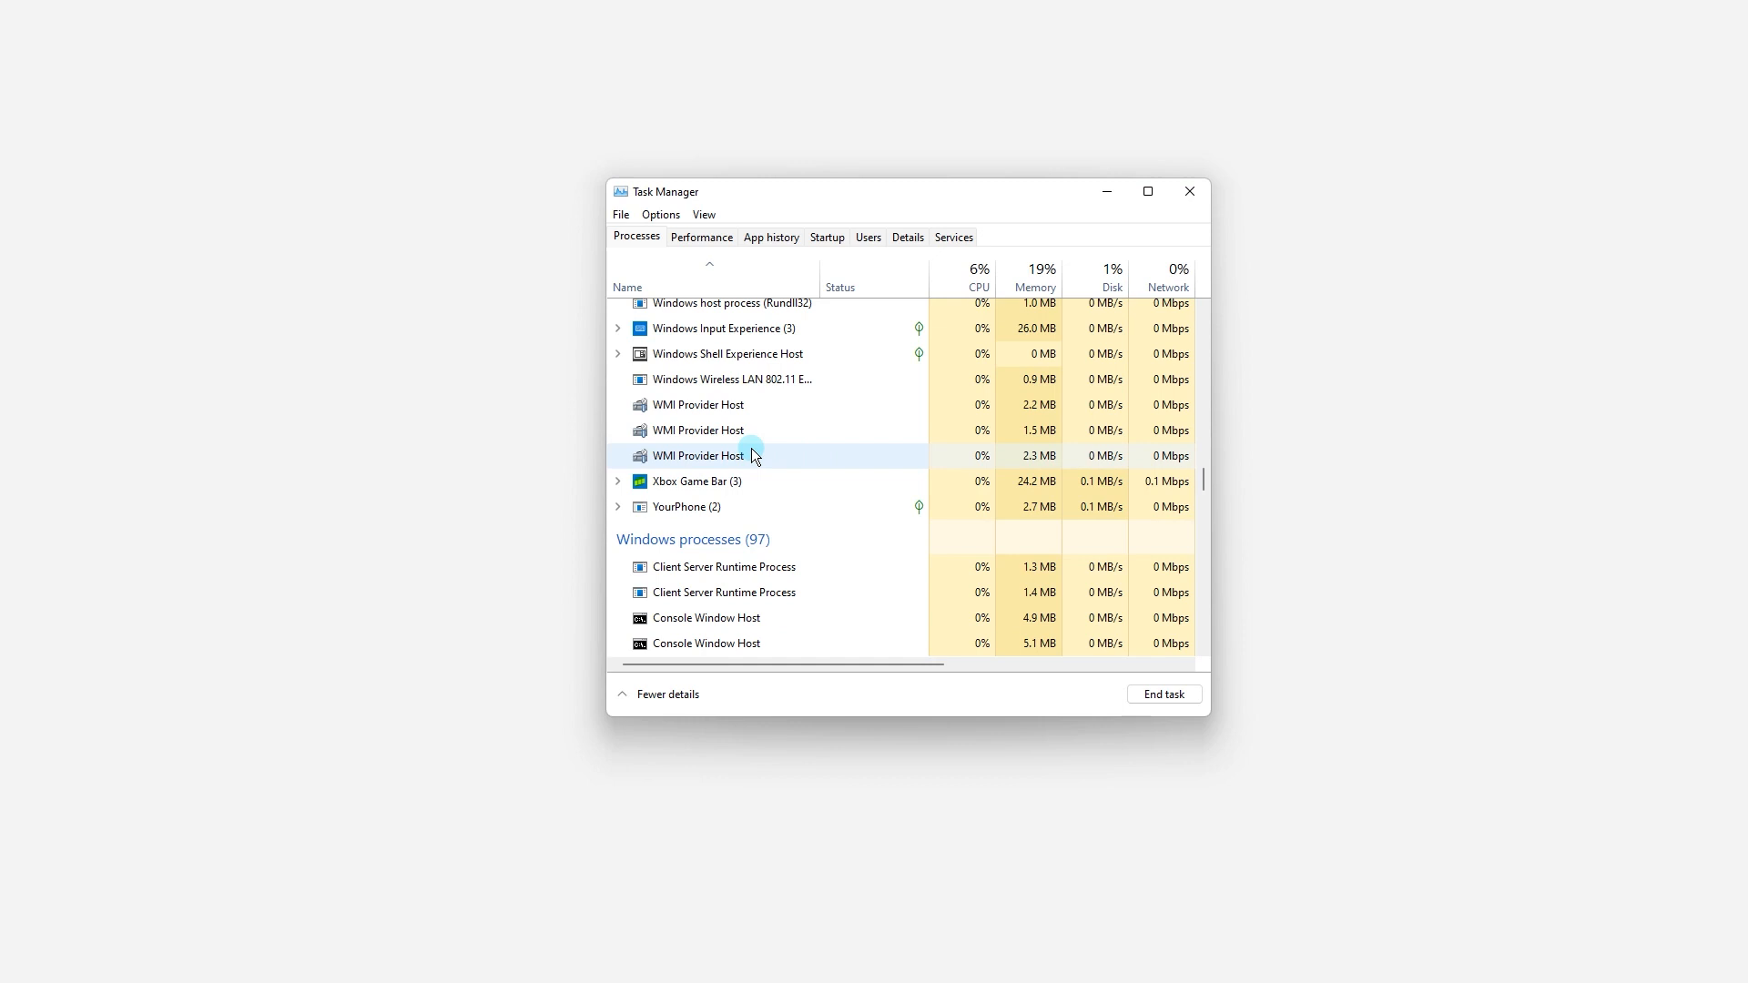
Relaunch Windows Explorer via File > Run new task with explorer.exe.
{"action": "left_click", "coordinate": [619, 215]}
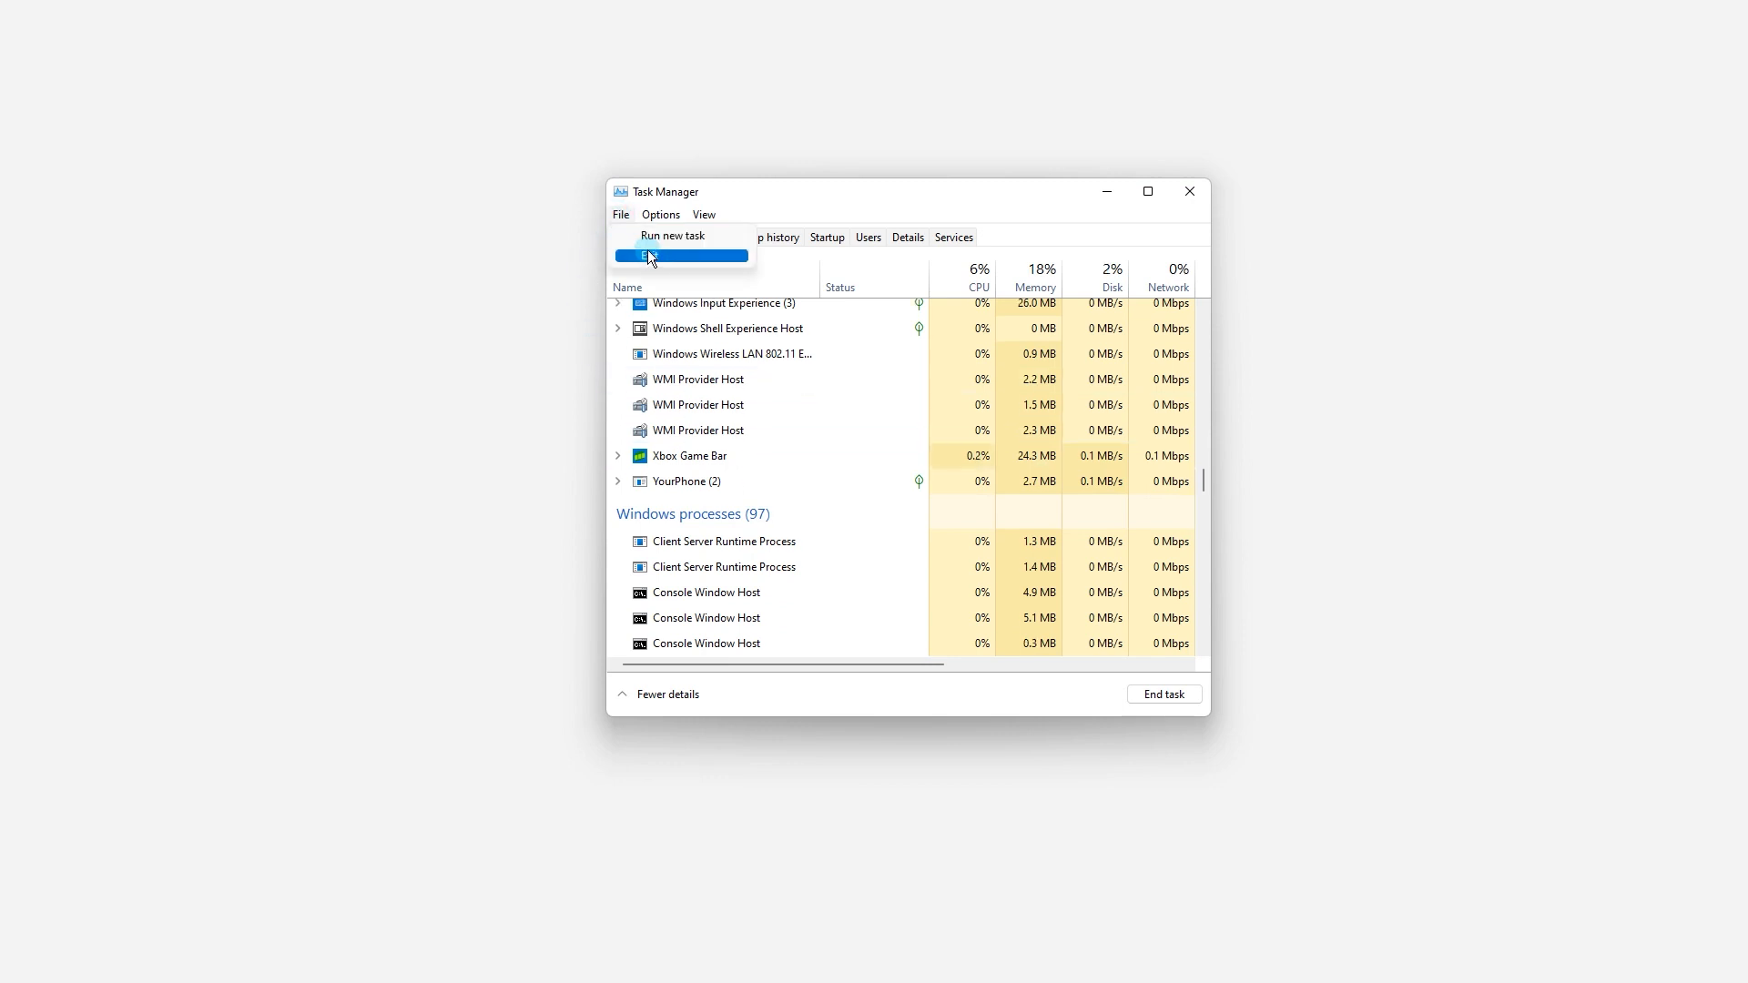
{"action": "left_click", "coordinate": [672, 235]}
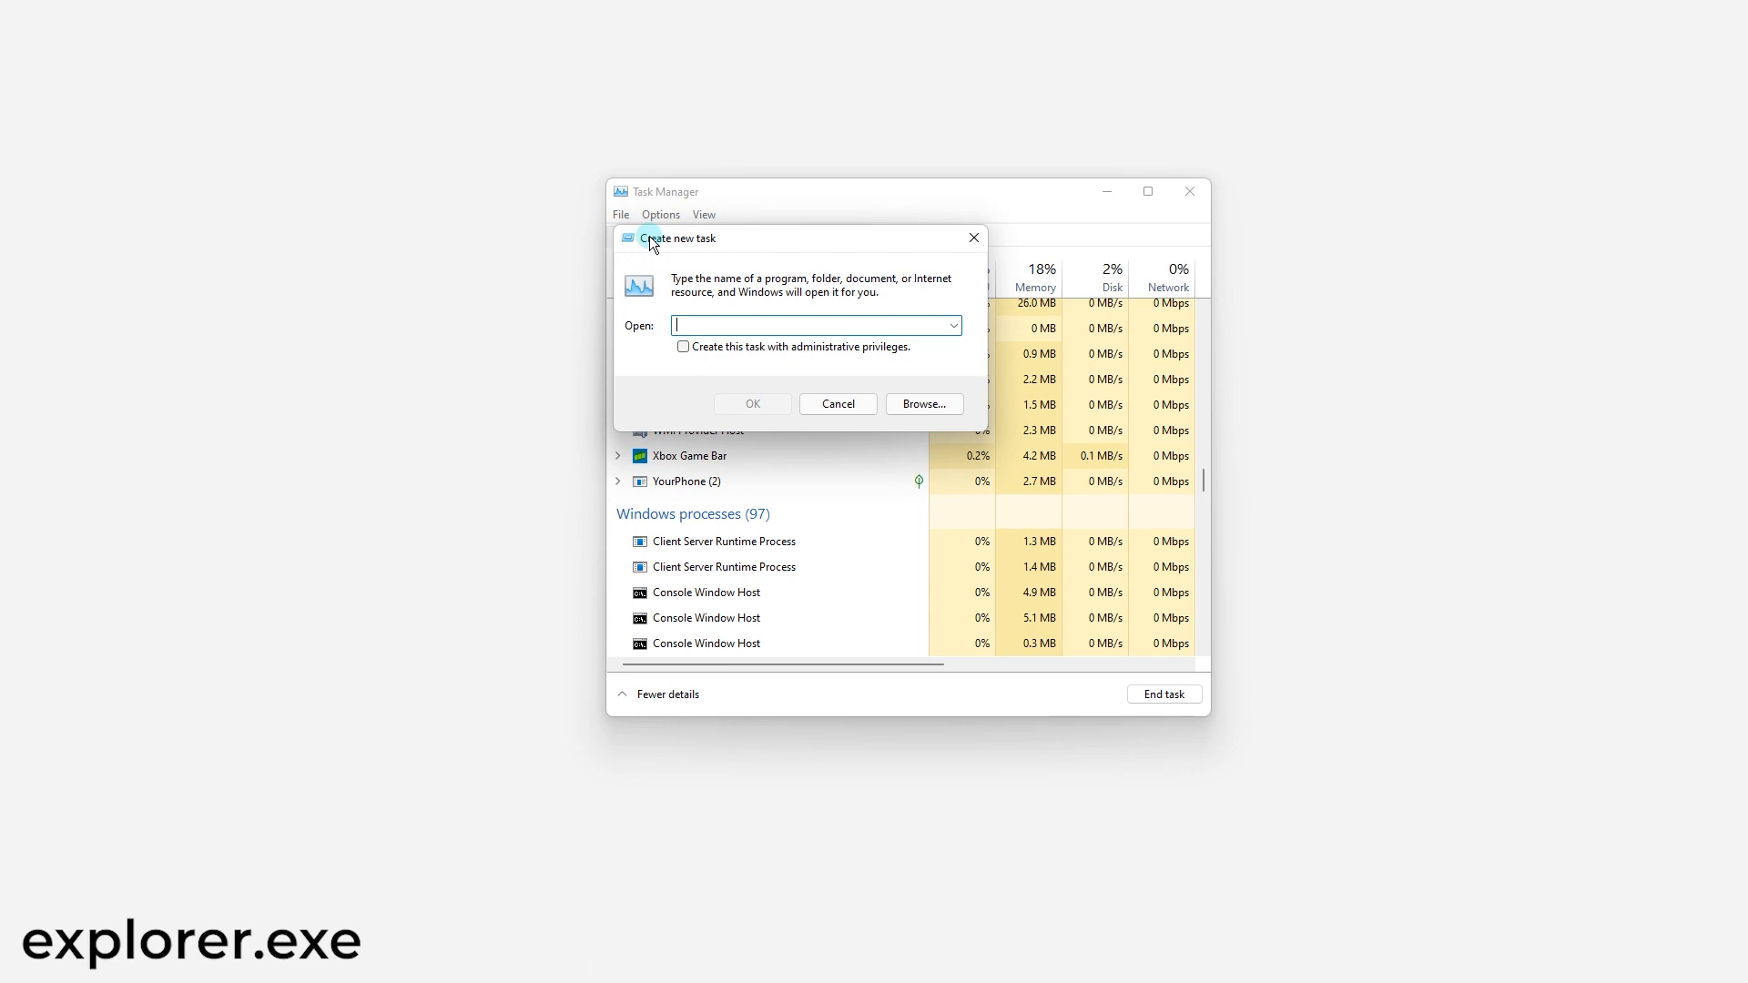
{"action": "type", "text": "explorer.ex"}
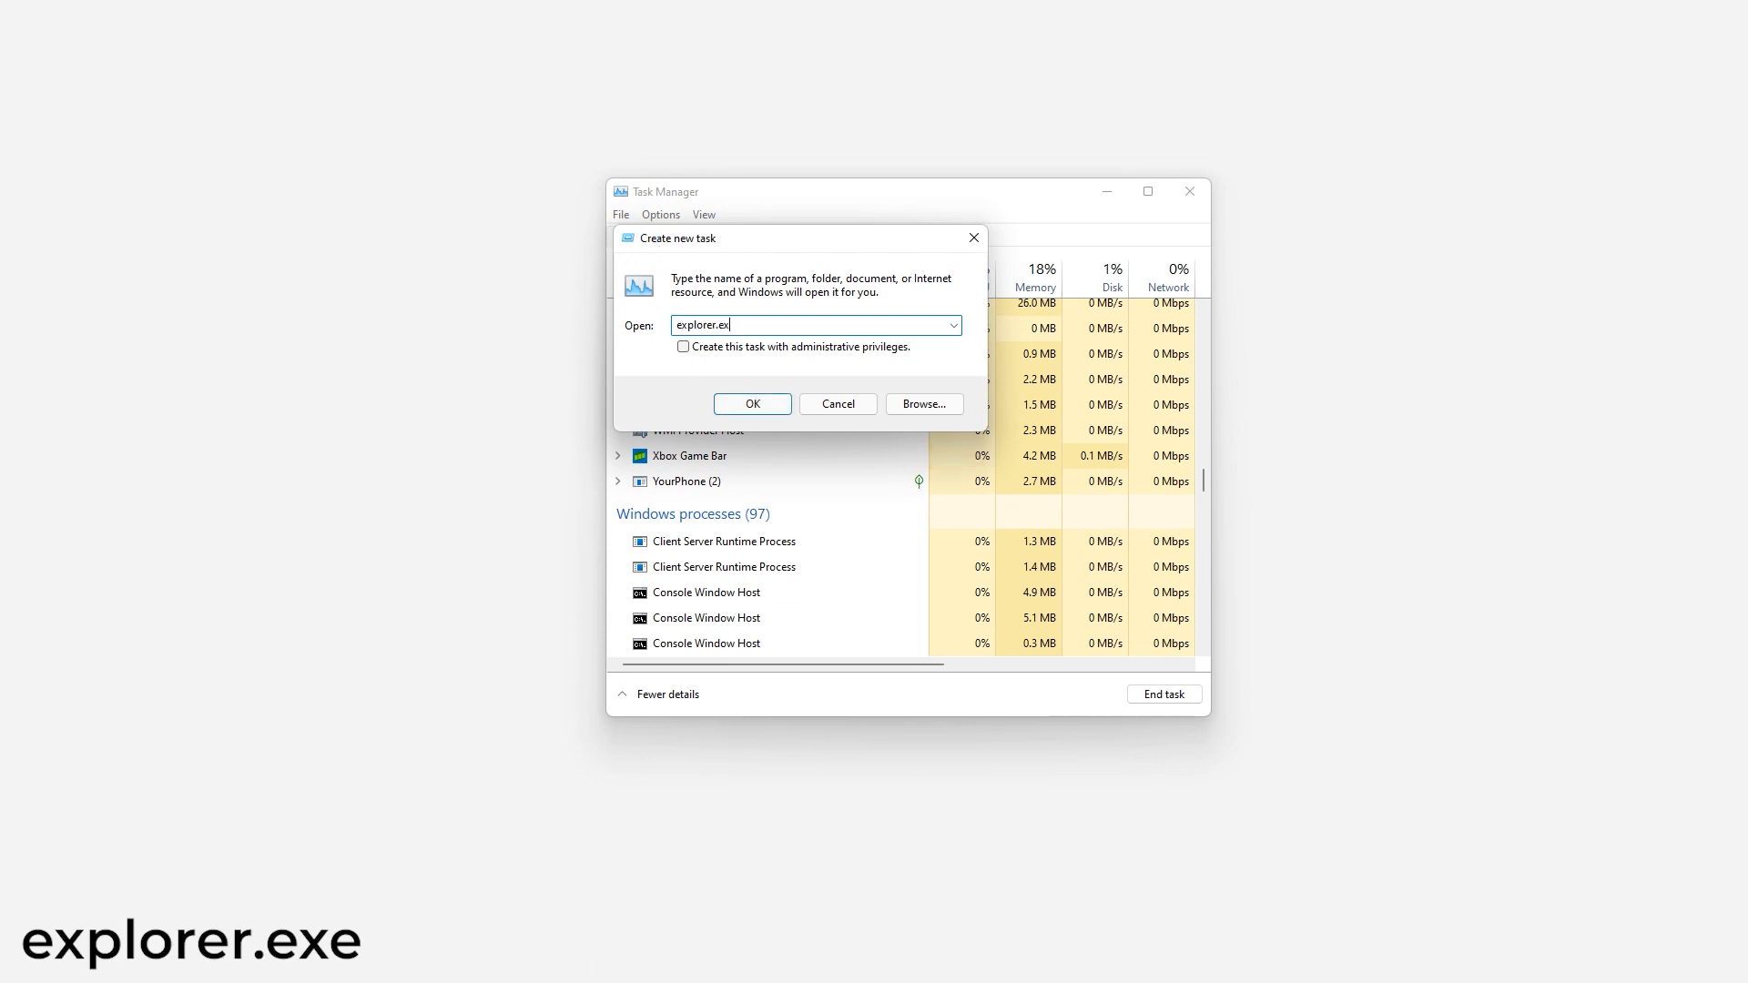
{"action": "left_click", "coordinate": [752, 404]}
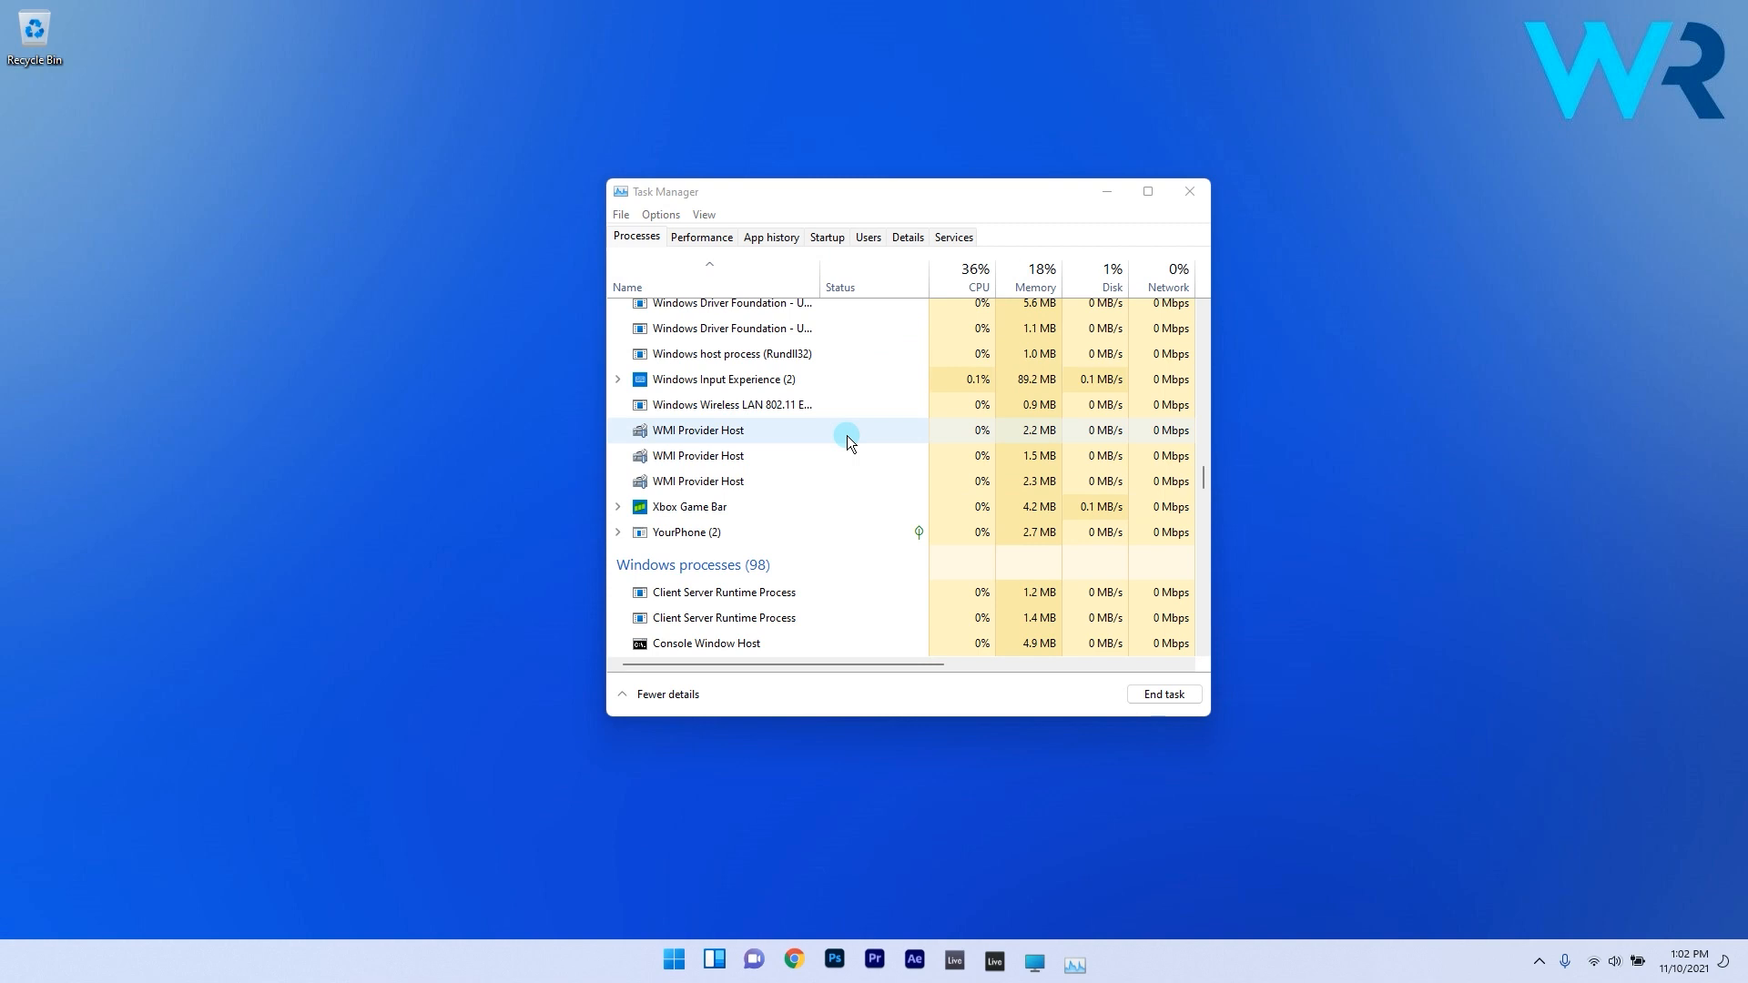
Launch Command Prompt as administrator from the cmd search result.
{"action": "left_click", "coordinate": [1187, 191]}
{"action": "type", "text": "cmd"}
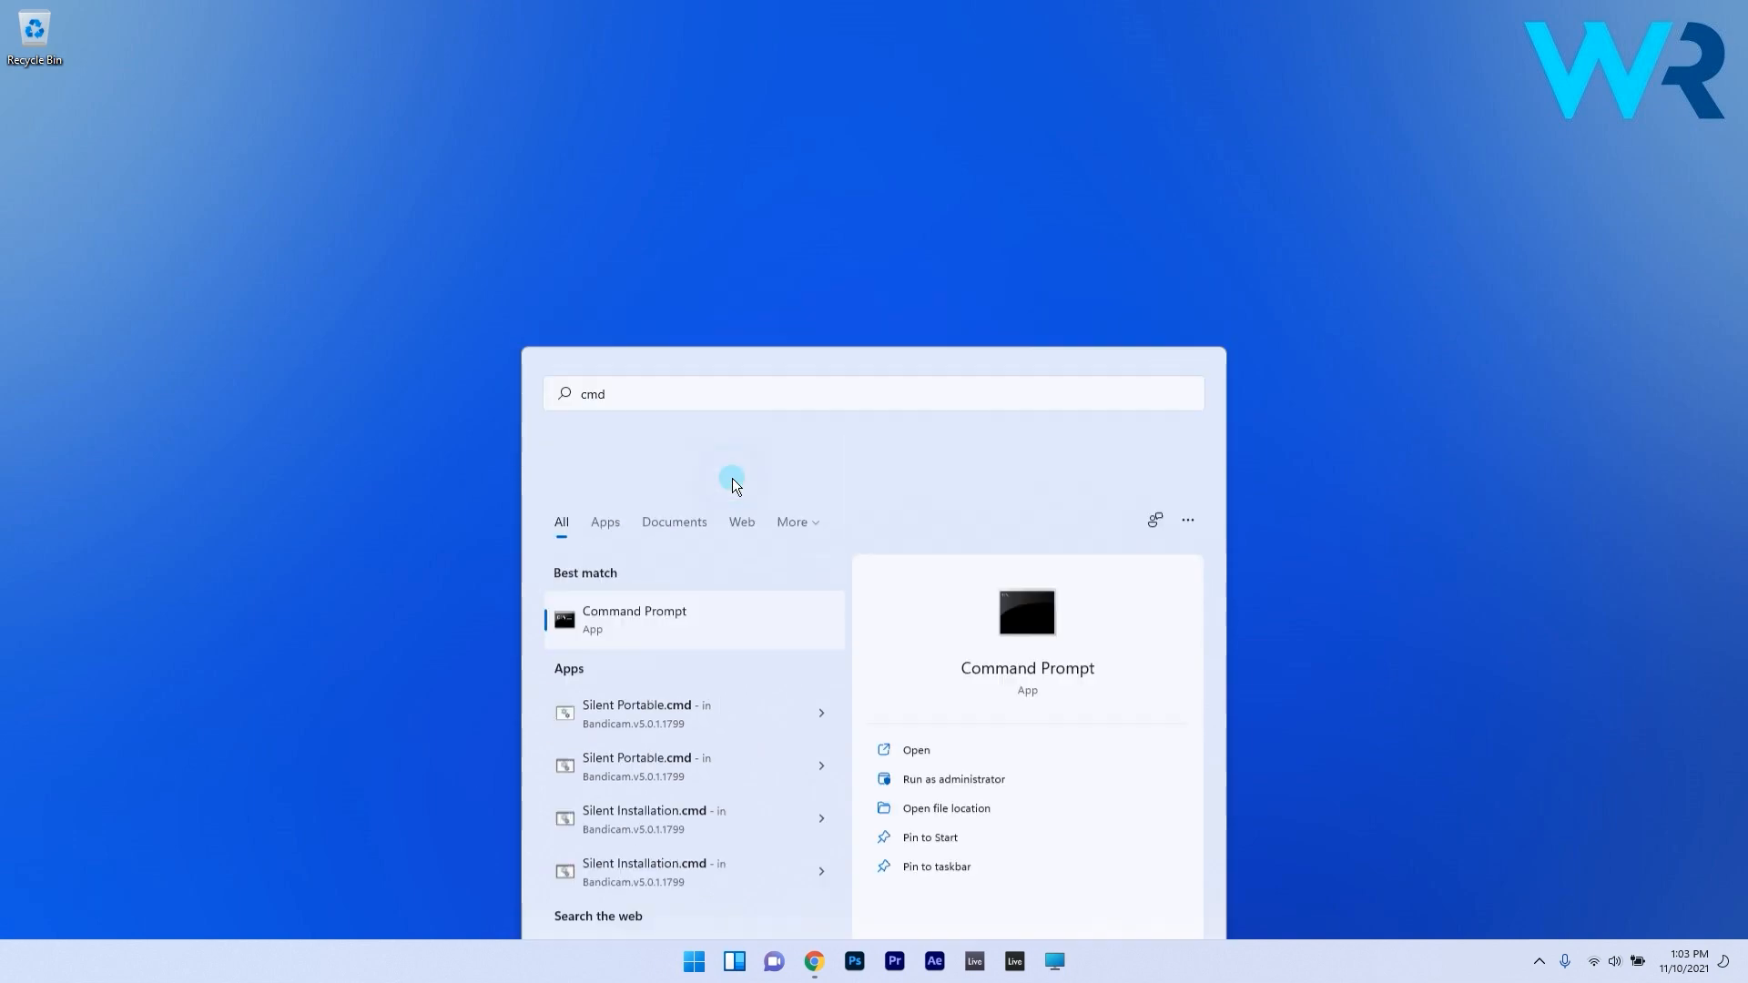
{"action": "left_click", "coordinate": [952, 777]}
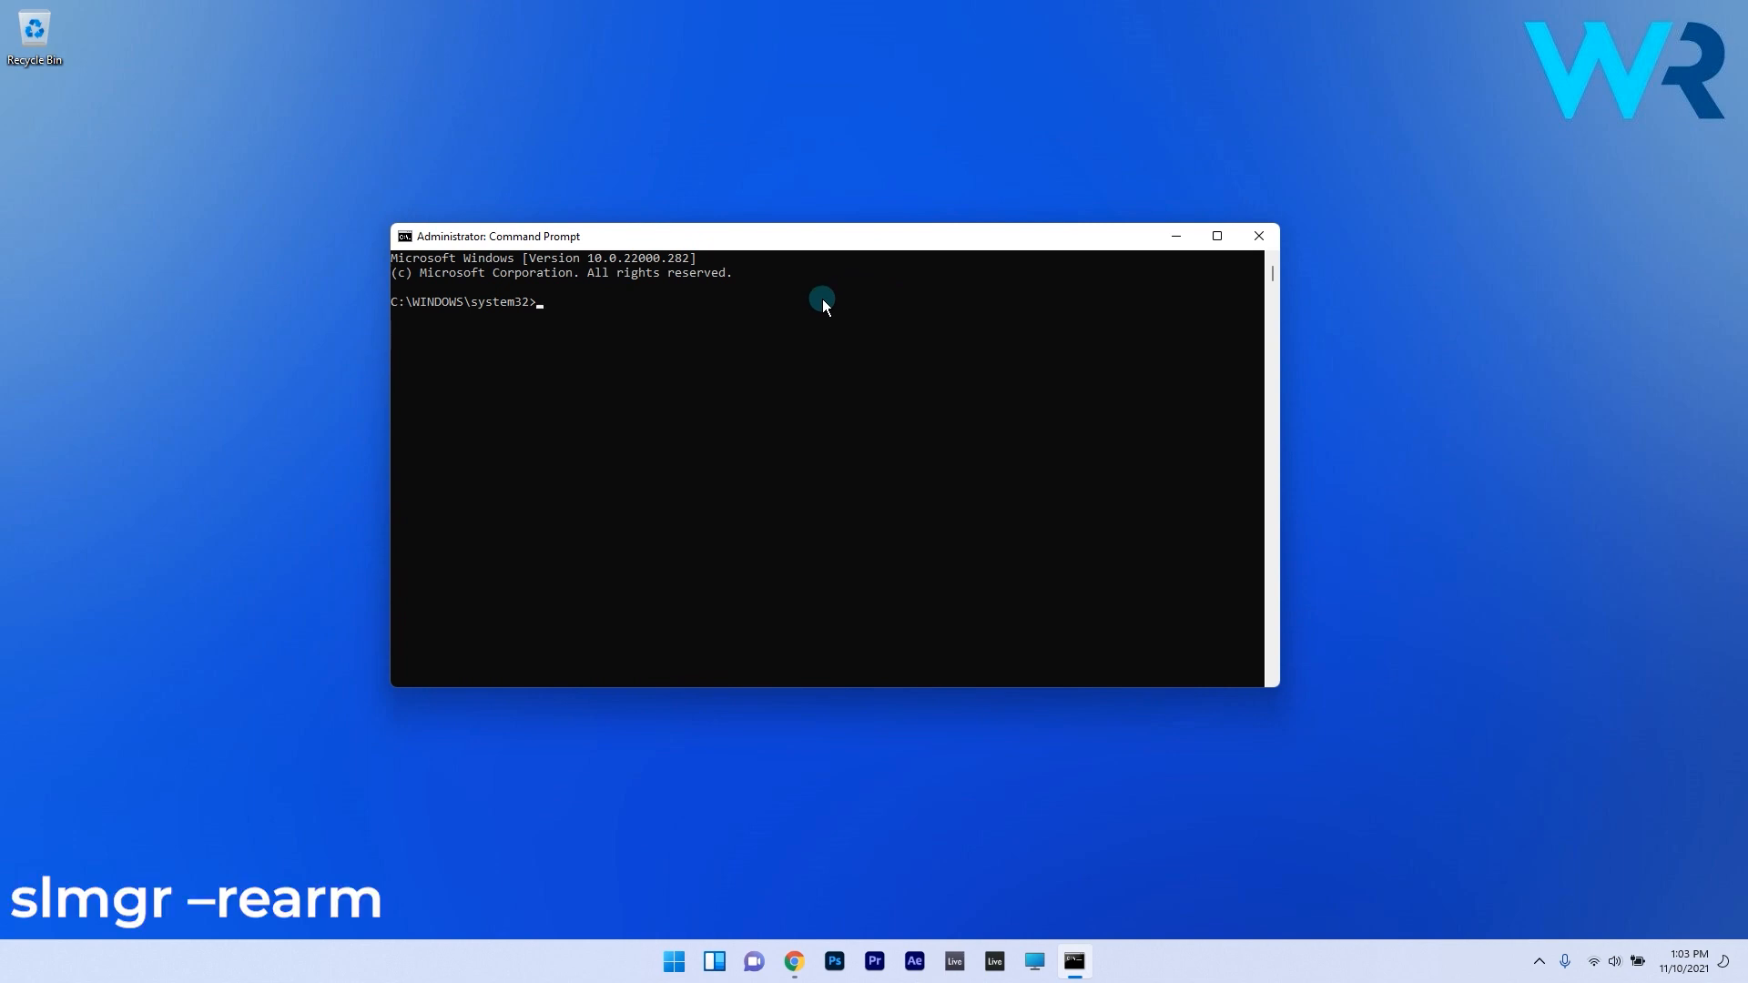
Run slmgr -rearm, acknowledge the success message and close Command Prompt.
{"action": "type", "text": "slmgr -rearm"}
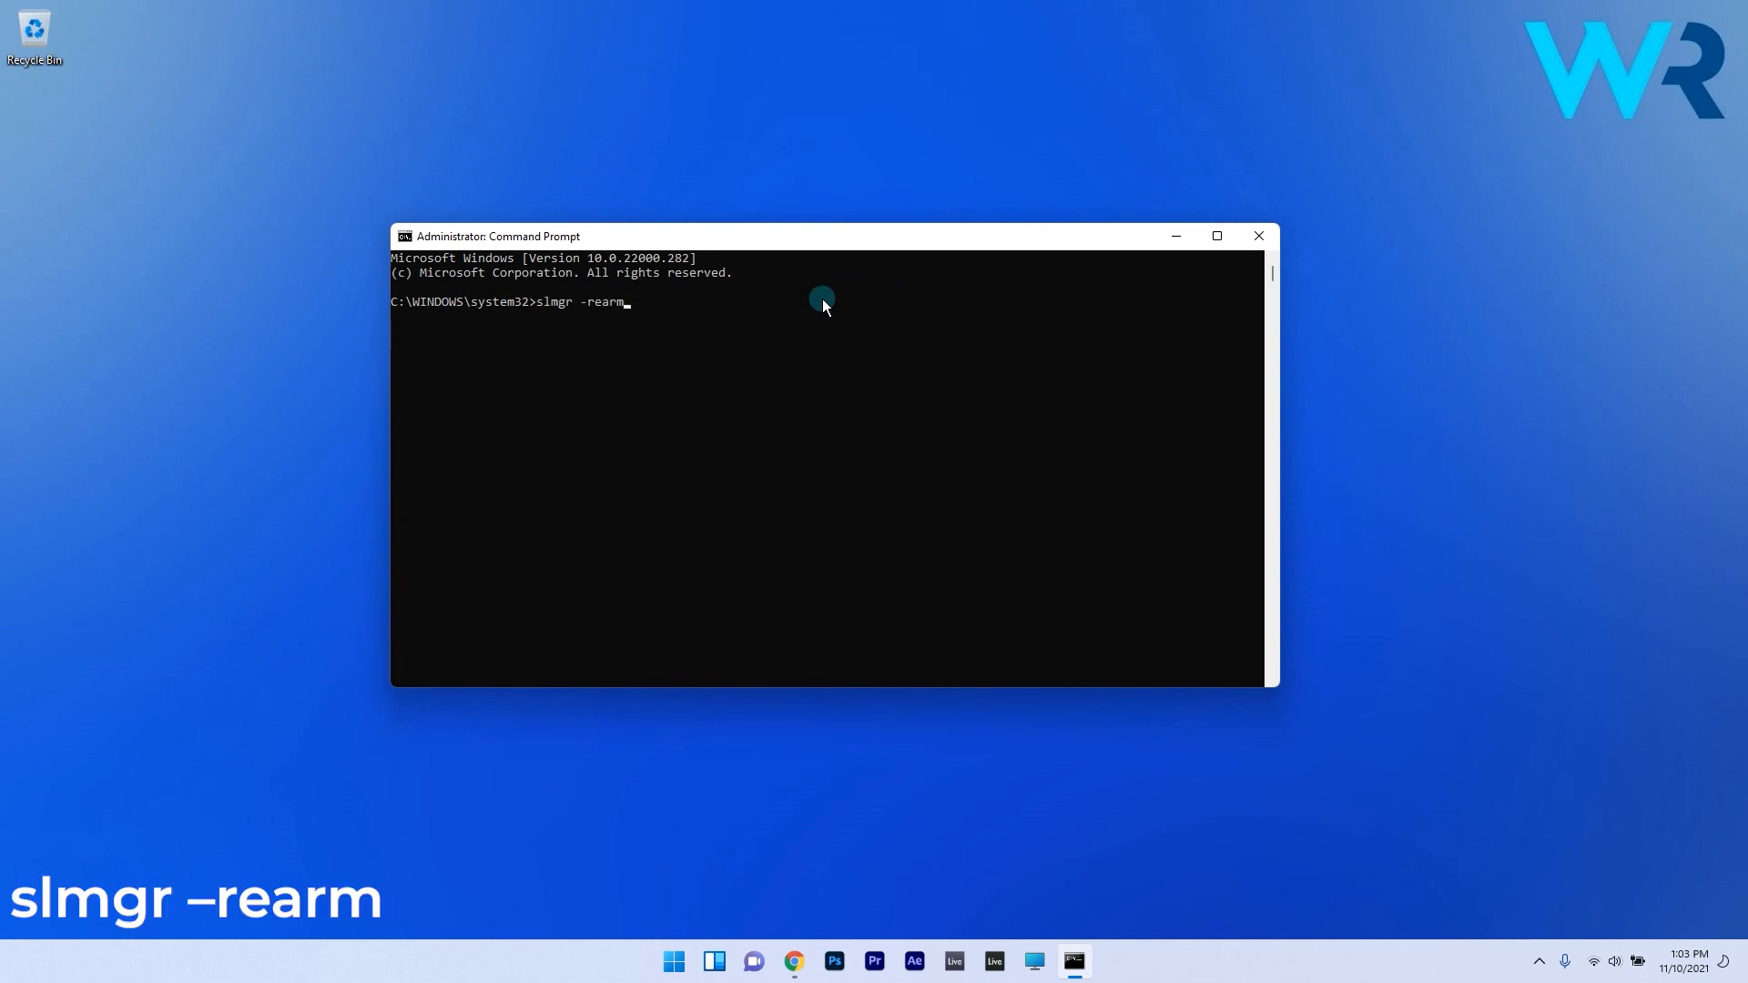
{"action": "key", "text": "Return"}
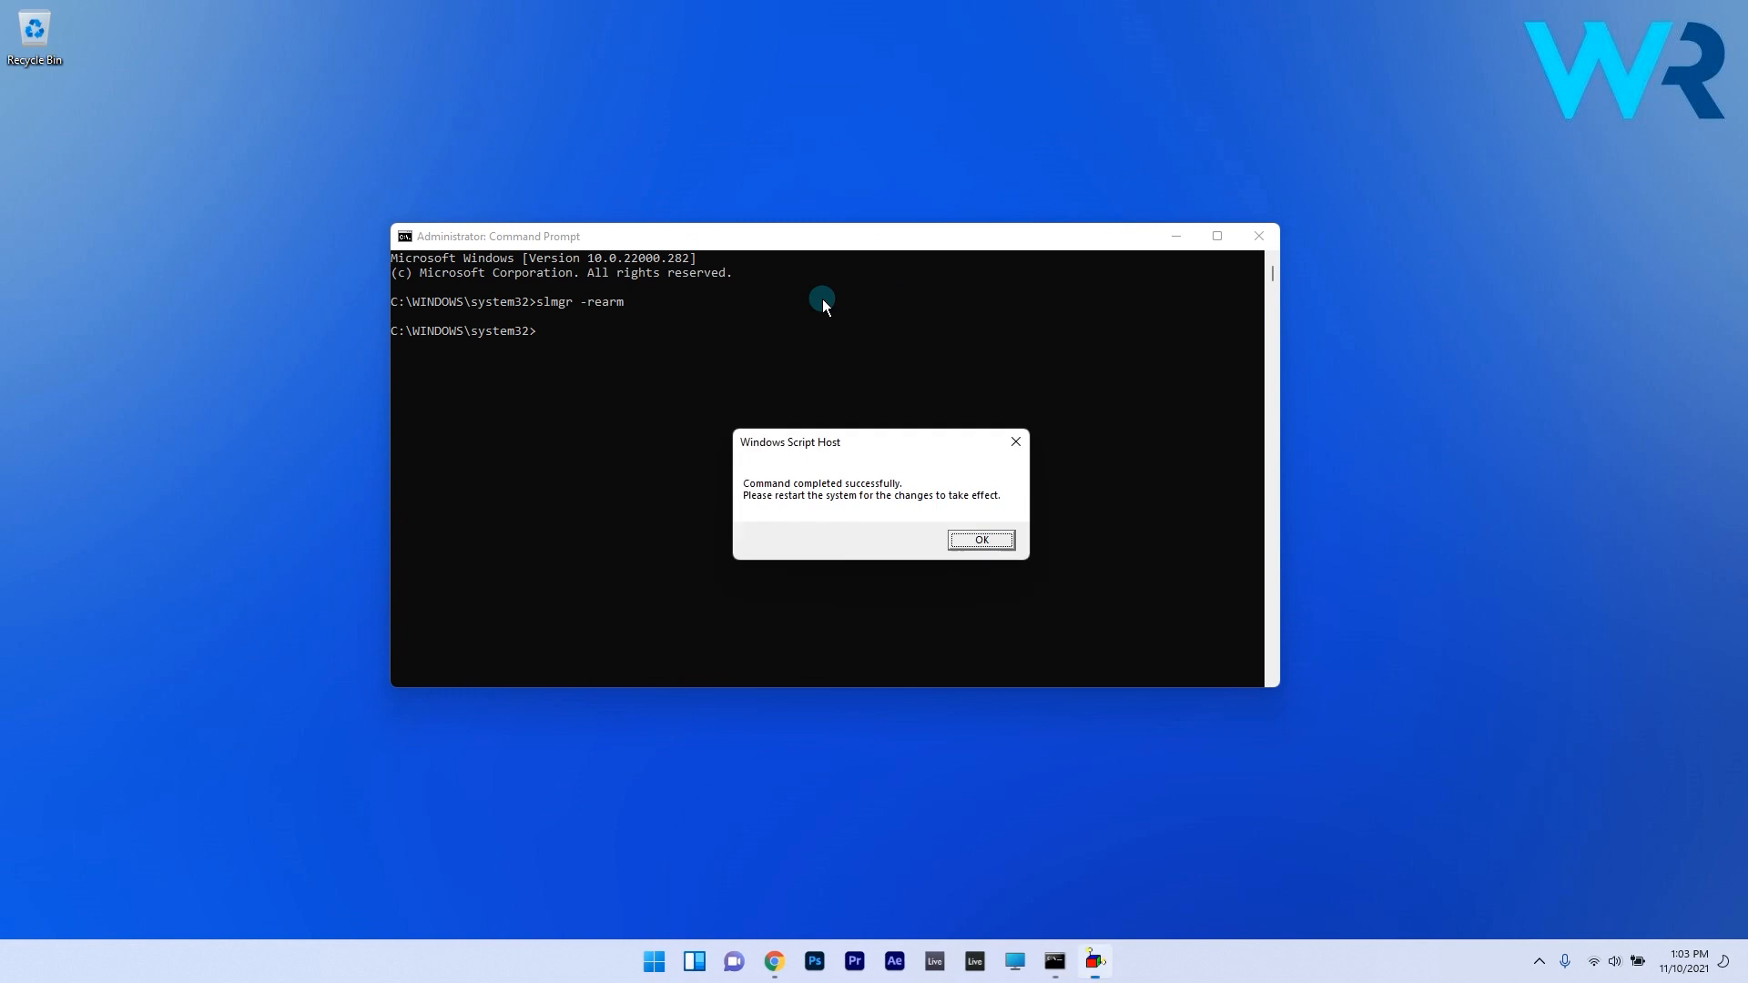
{"action": "left_click", "coordinate": [980, 539]}
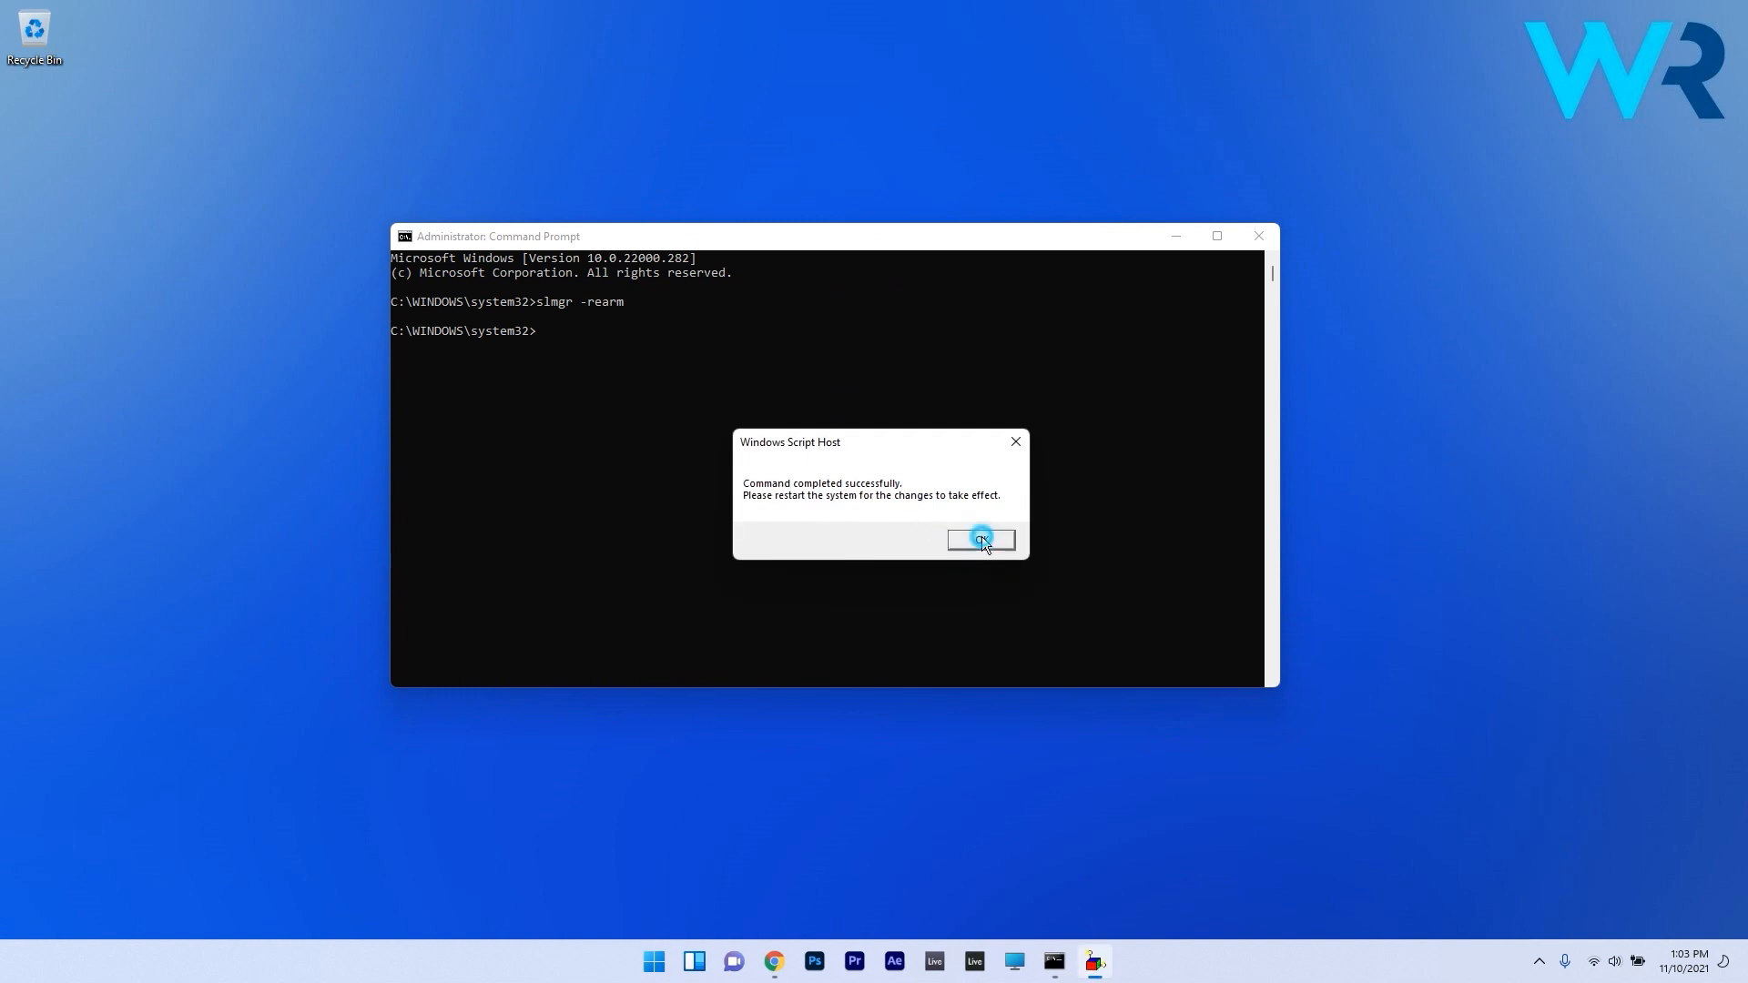
{"action": "left_click", "coordinate": [980, 541]}
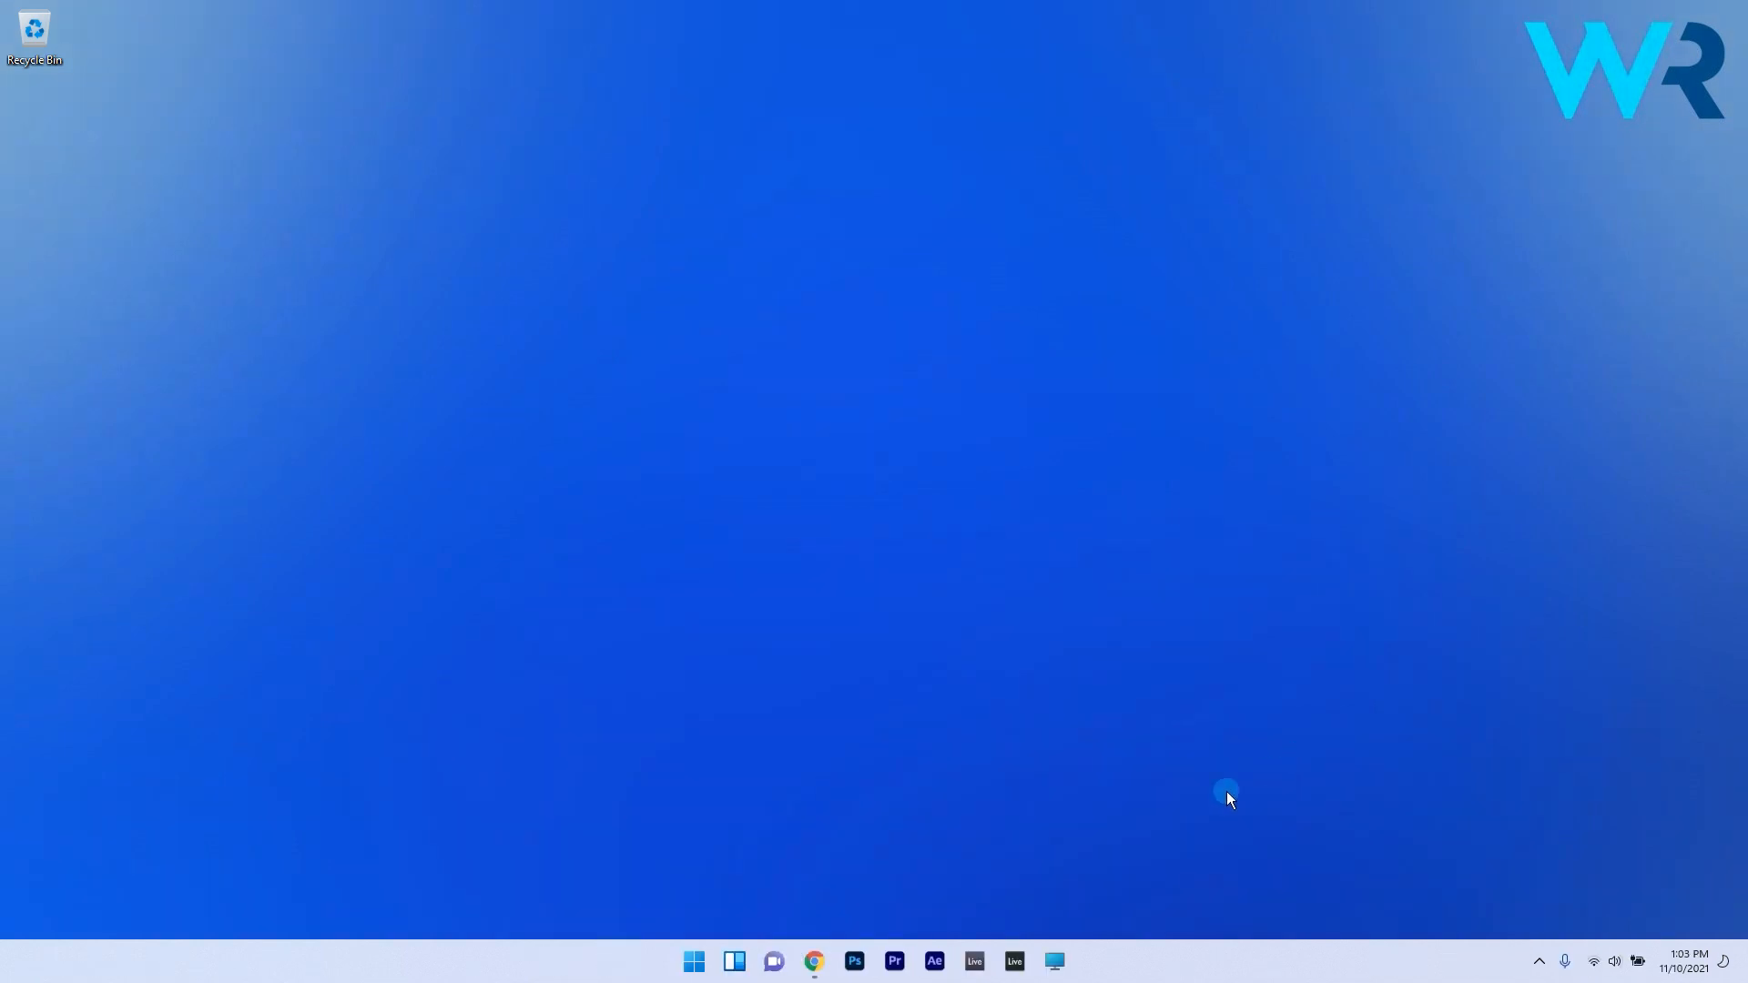
Launch Local Group Policy Editor by searching gpedit.msc from Start.
{"action": "left_click", "coordinate": [692, 961]}
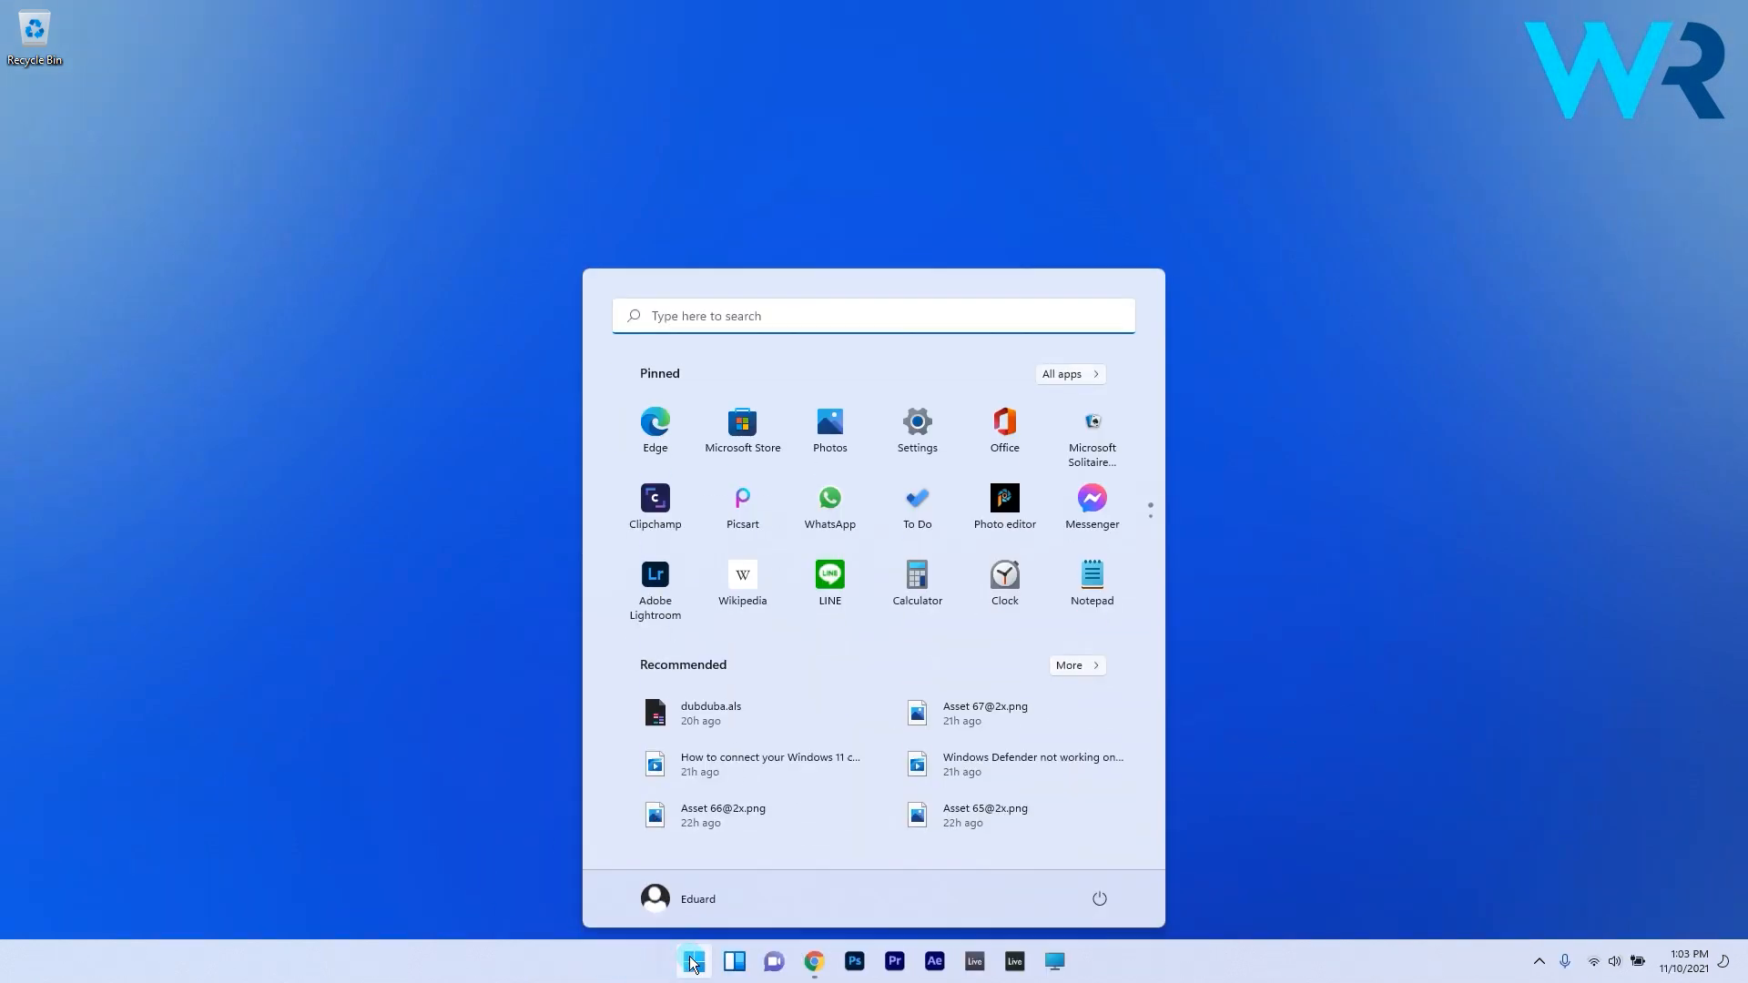
{"action": "type", "text": "gpedit."}
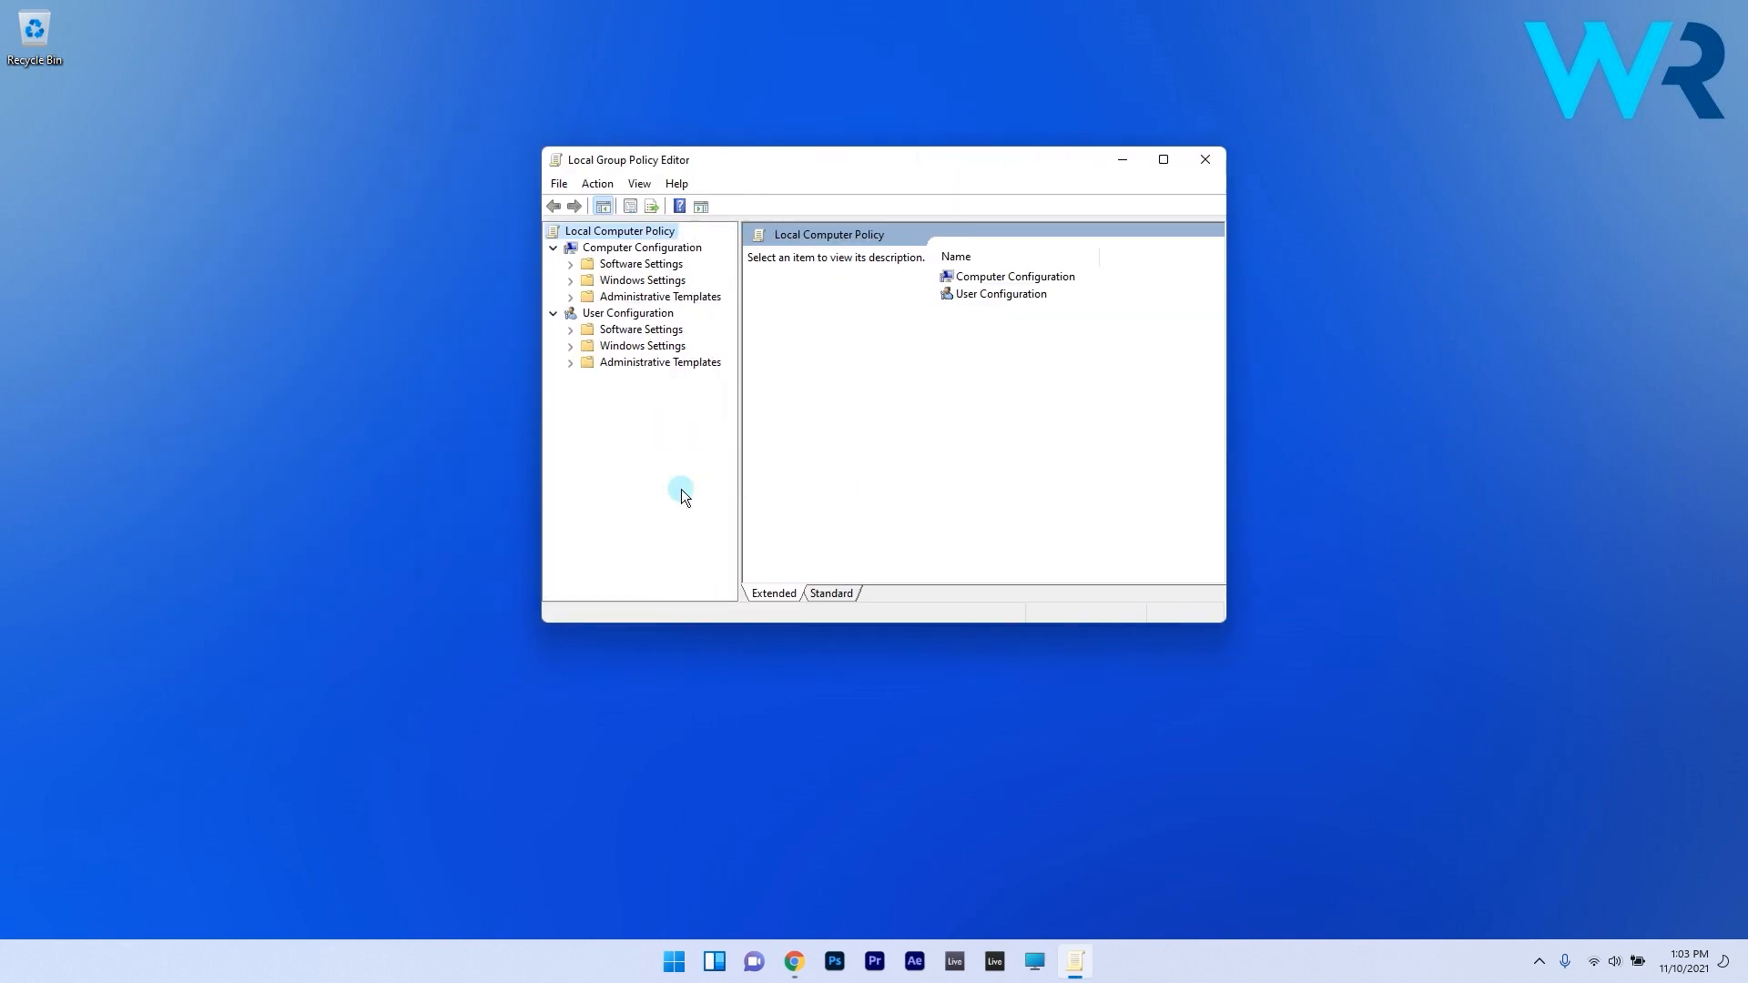
Navigate Computer Configuration to Windows Update Legacy Policies and select No auto-restart with logged on users.
{"action": "left_click", "coordinate": [641, 246]}
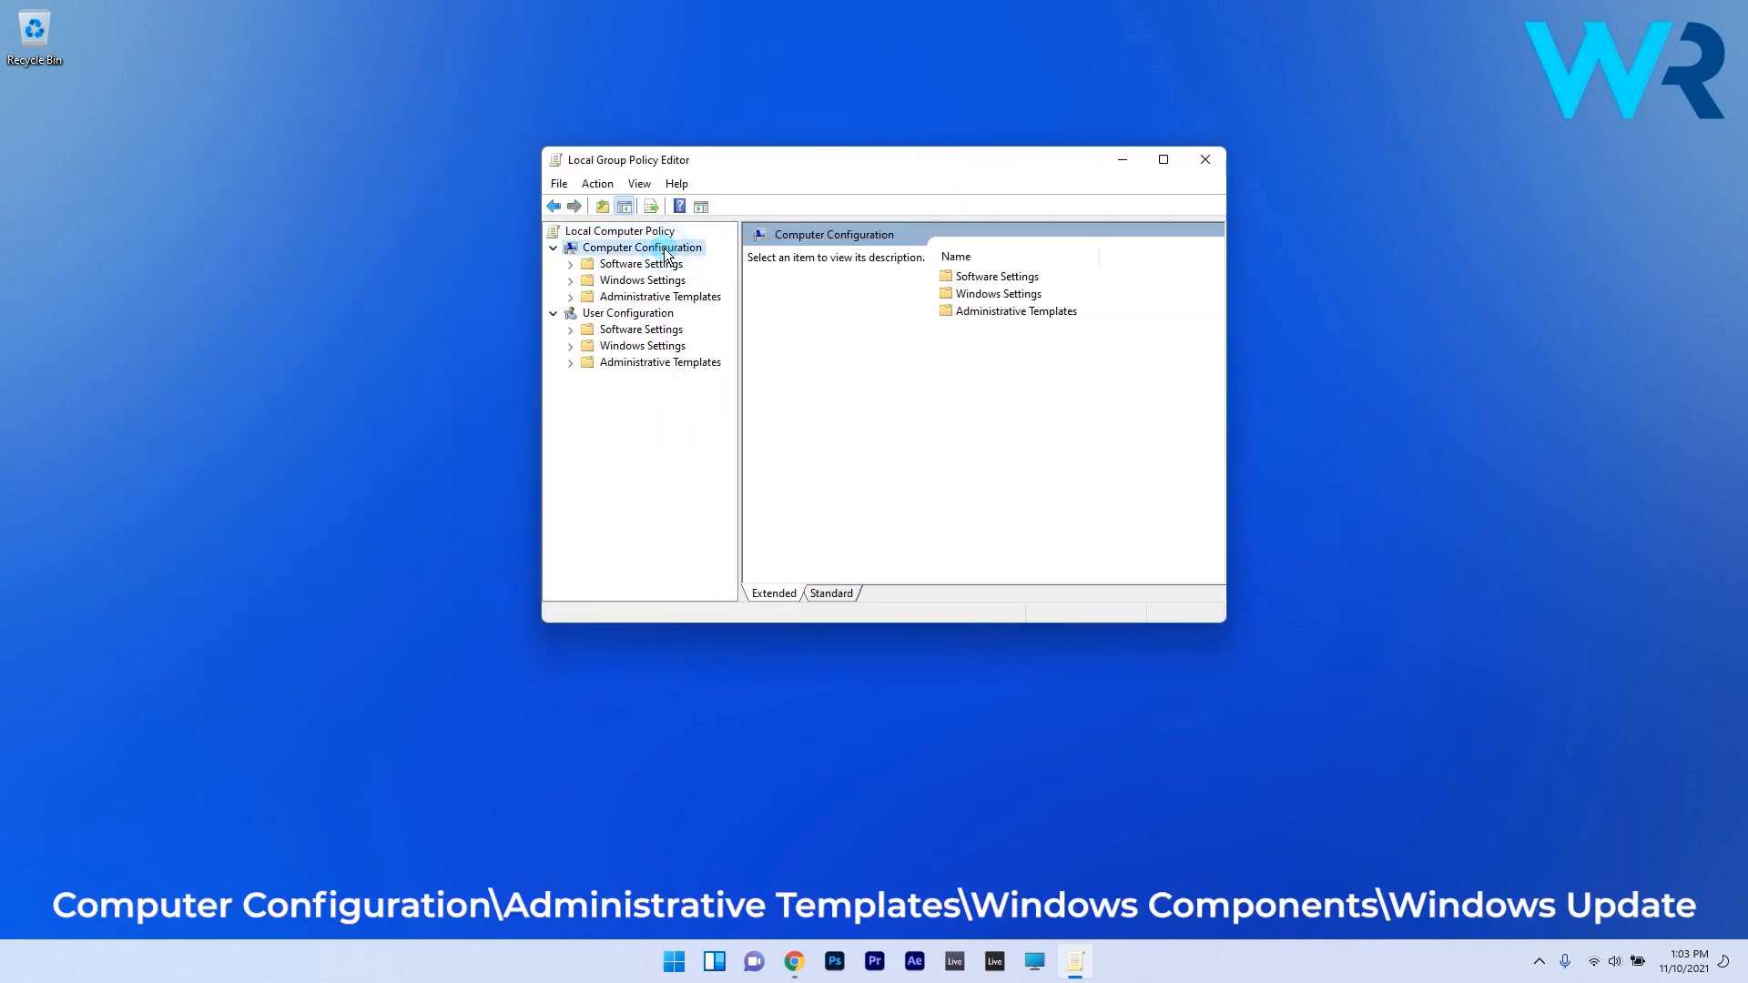
{"action": "mouse_move", "coordinate": [644, 305]}
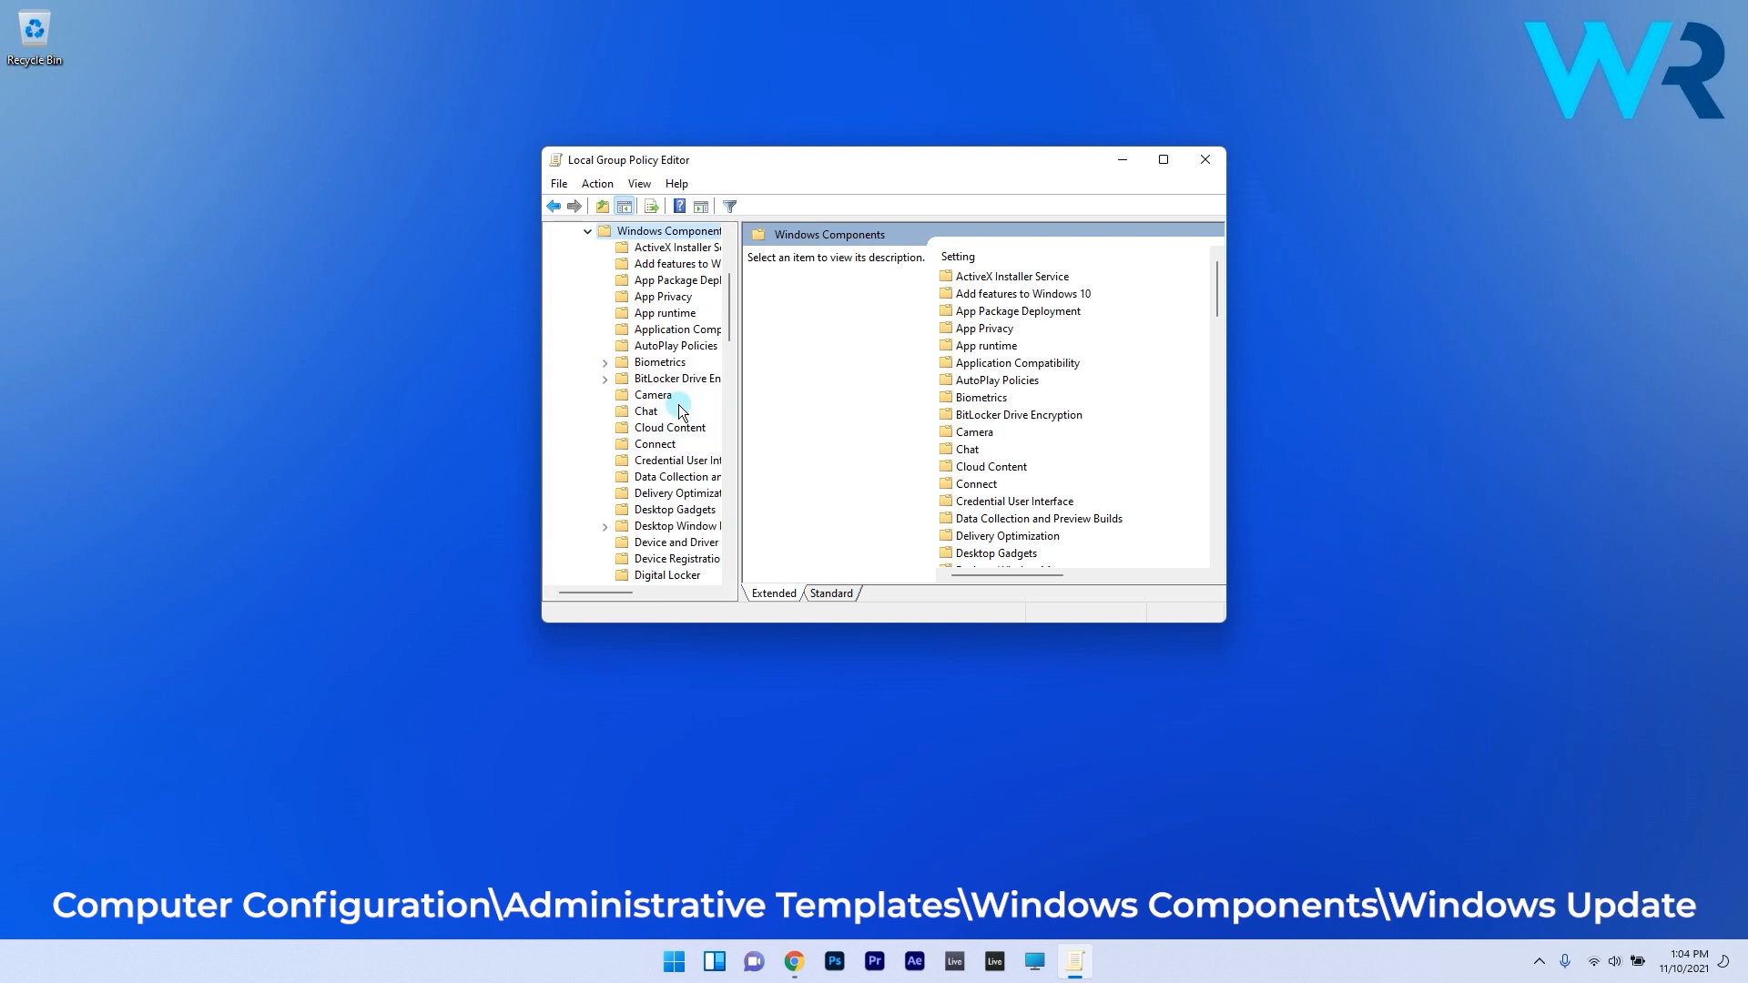
{"action": "left_click", "coordinate": [677, 475]}
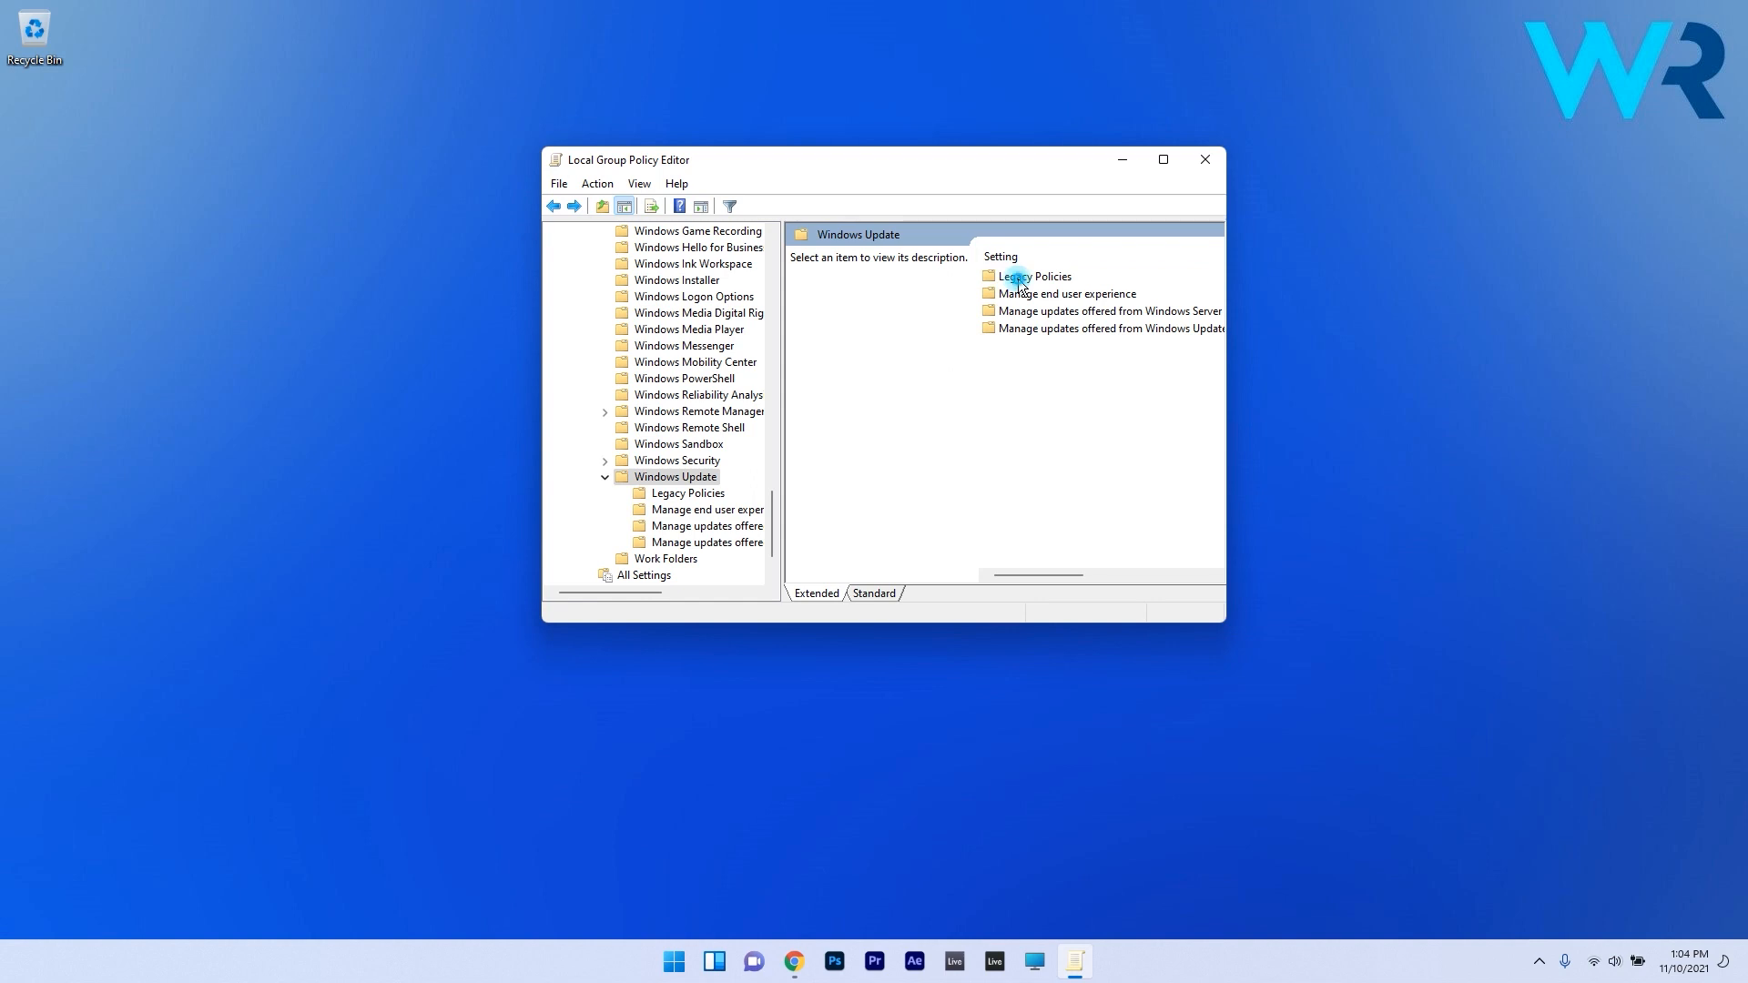
{"action": "left_click", "coordinate": [688, 494]}
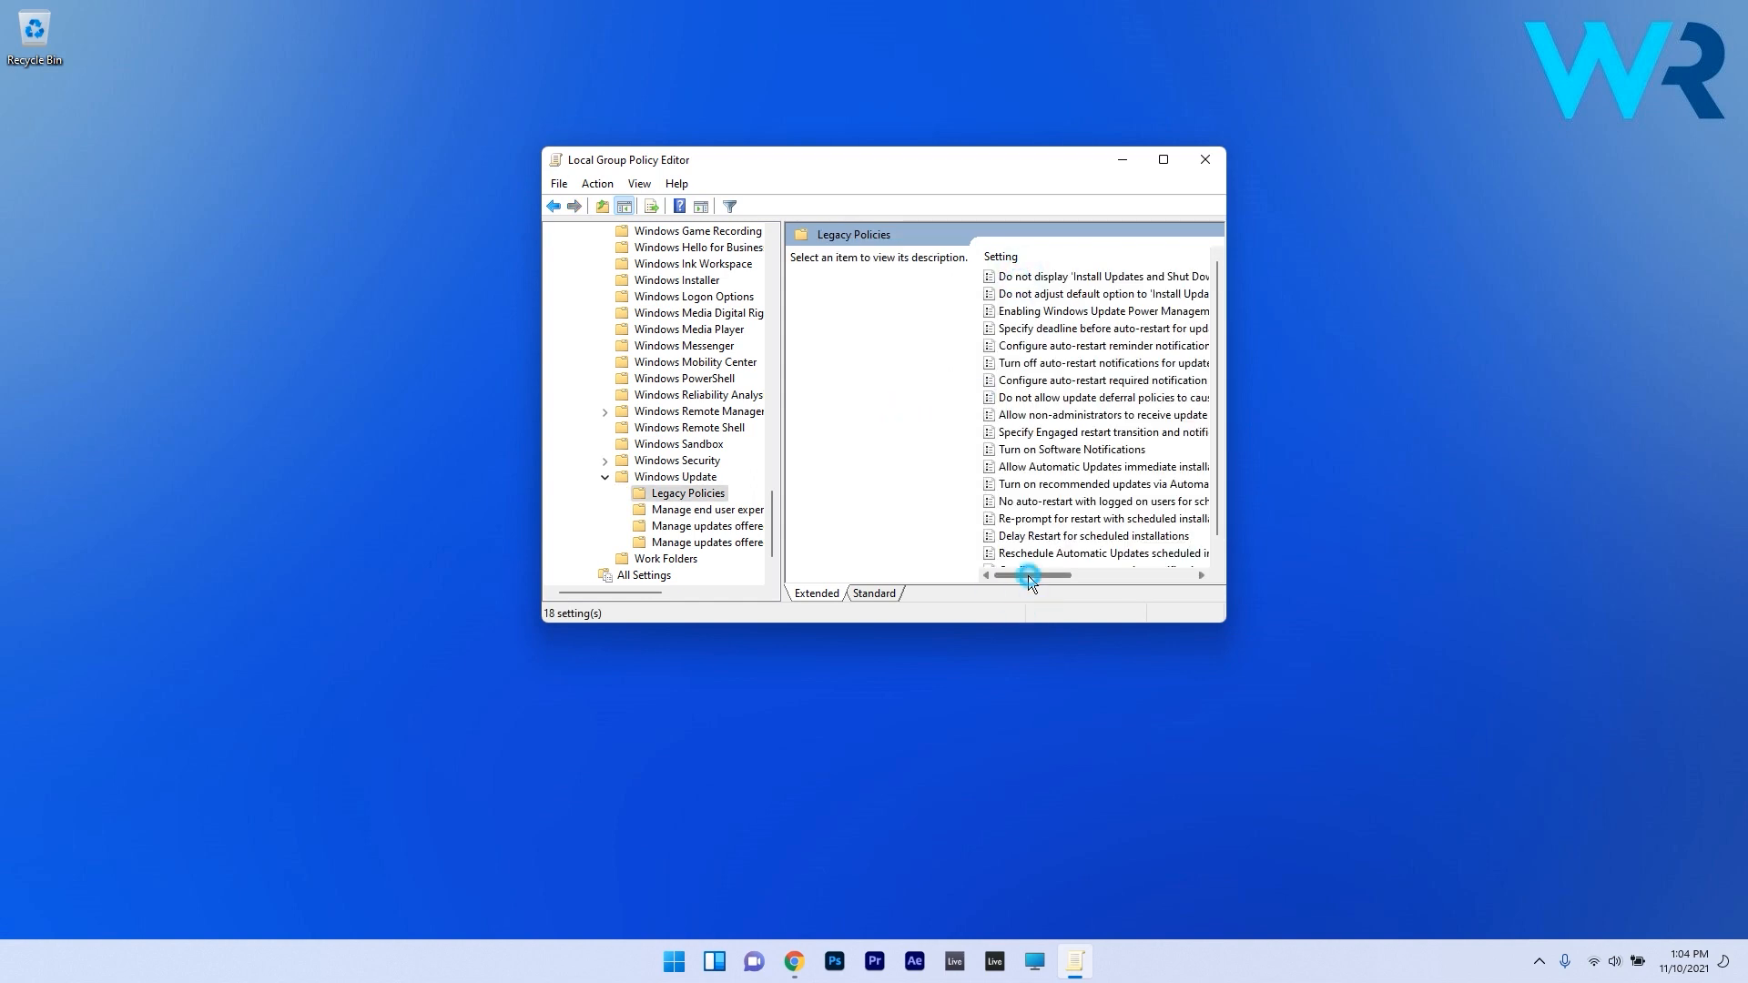
{"action": "left_click", "coordinate": [1098, 484]}
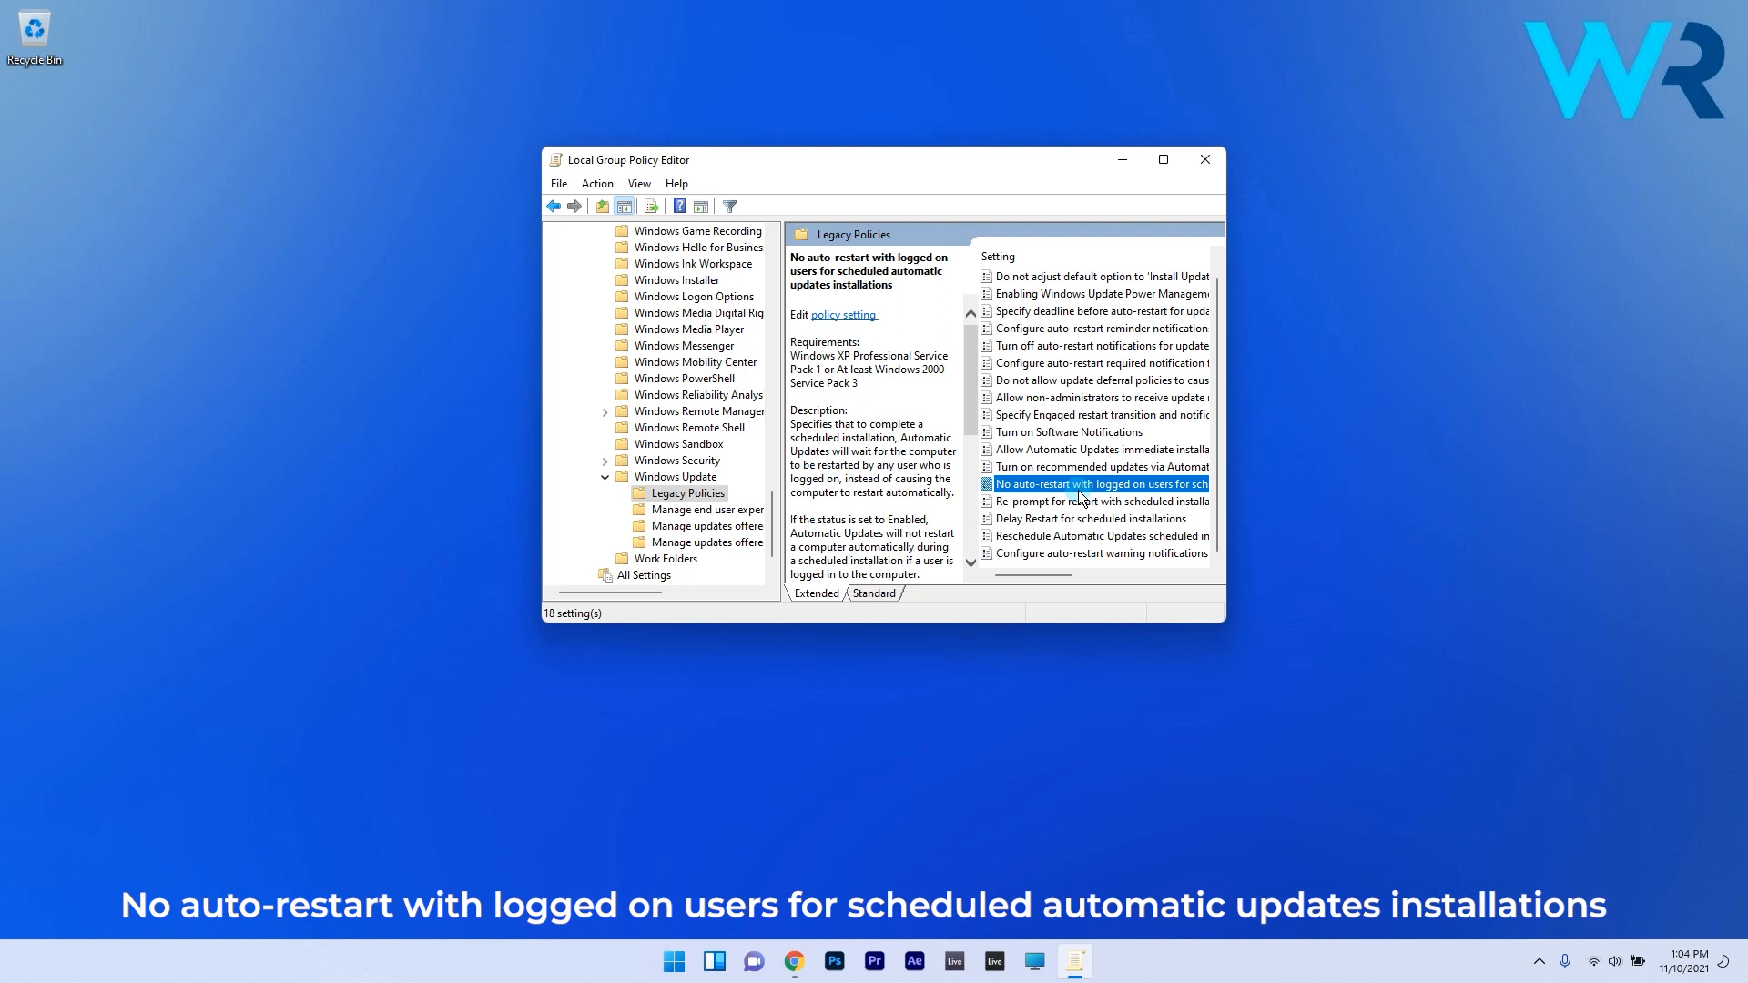
Set the No auto-restart with logged on users policy to Enabled and close the editor.
{"action": "double_click", "coordinate": [1100, 482]}
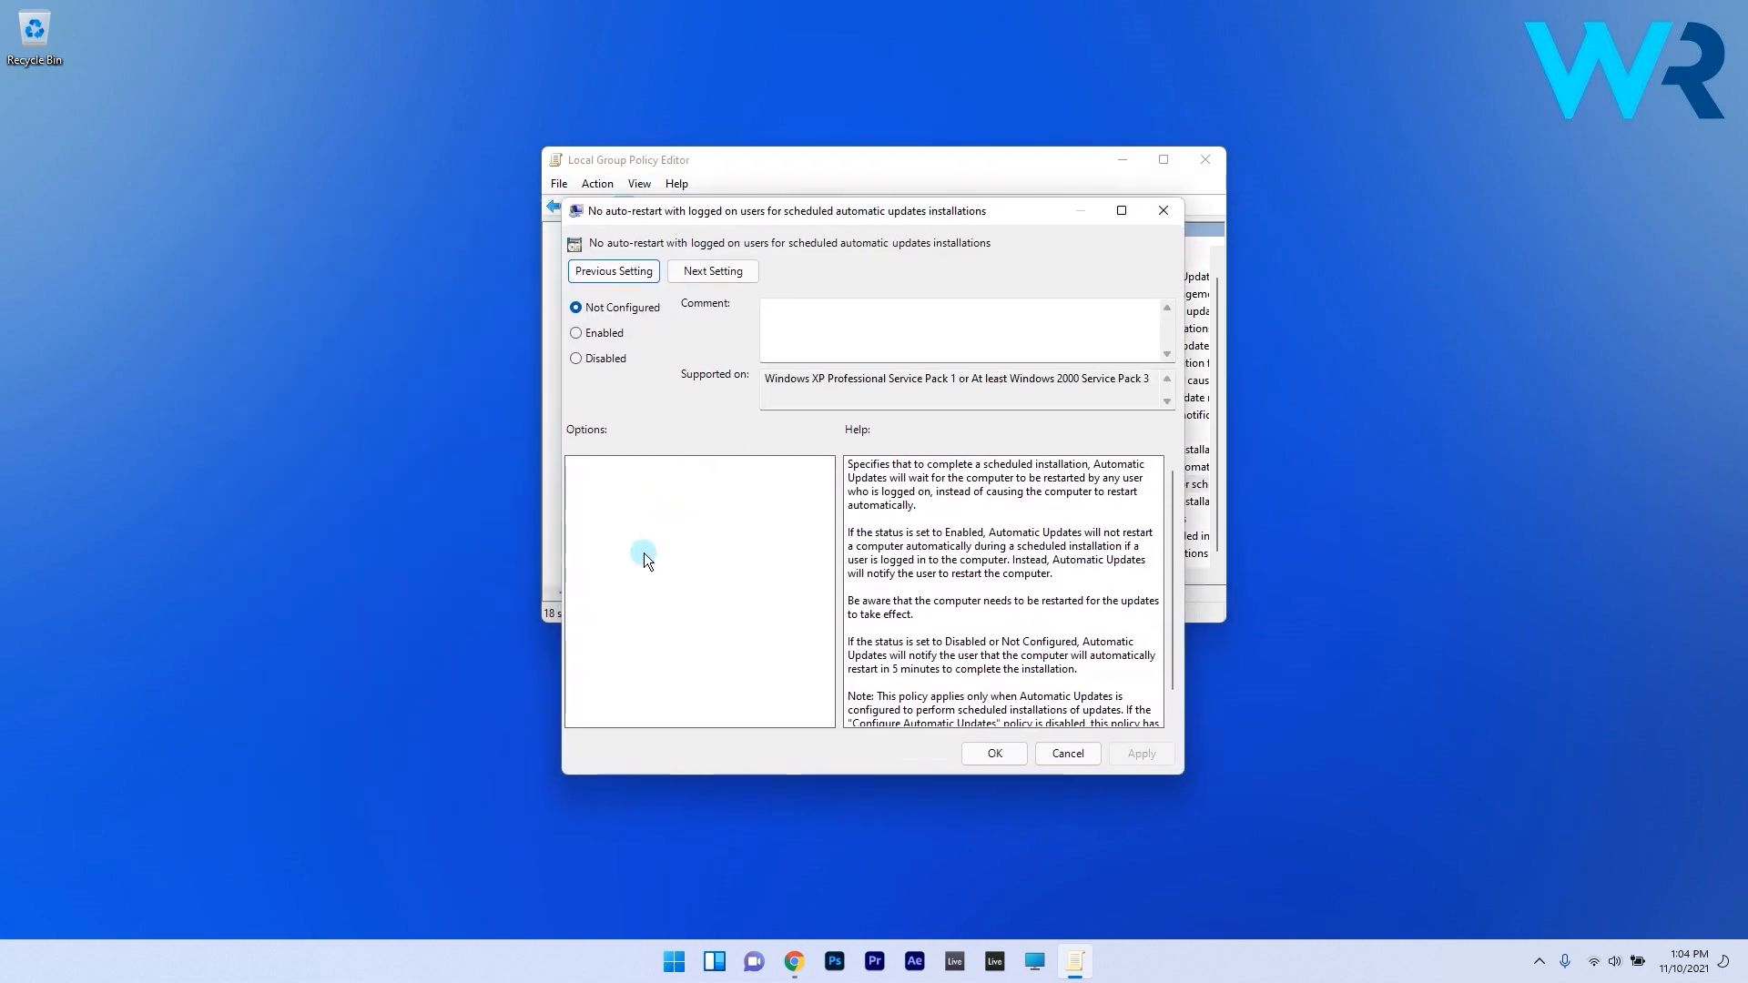
{"action": "left_click", "coordinate": [577, 331]}
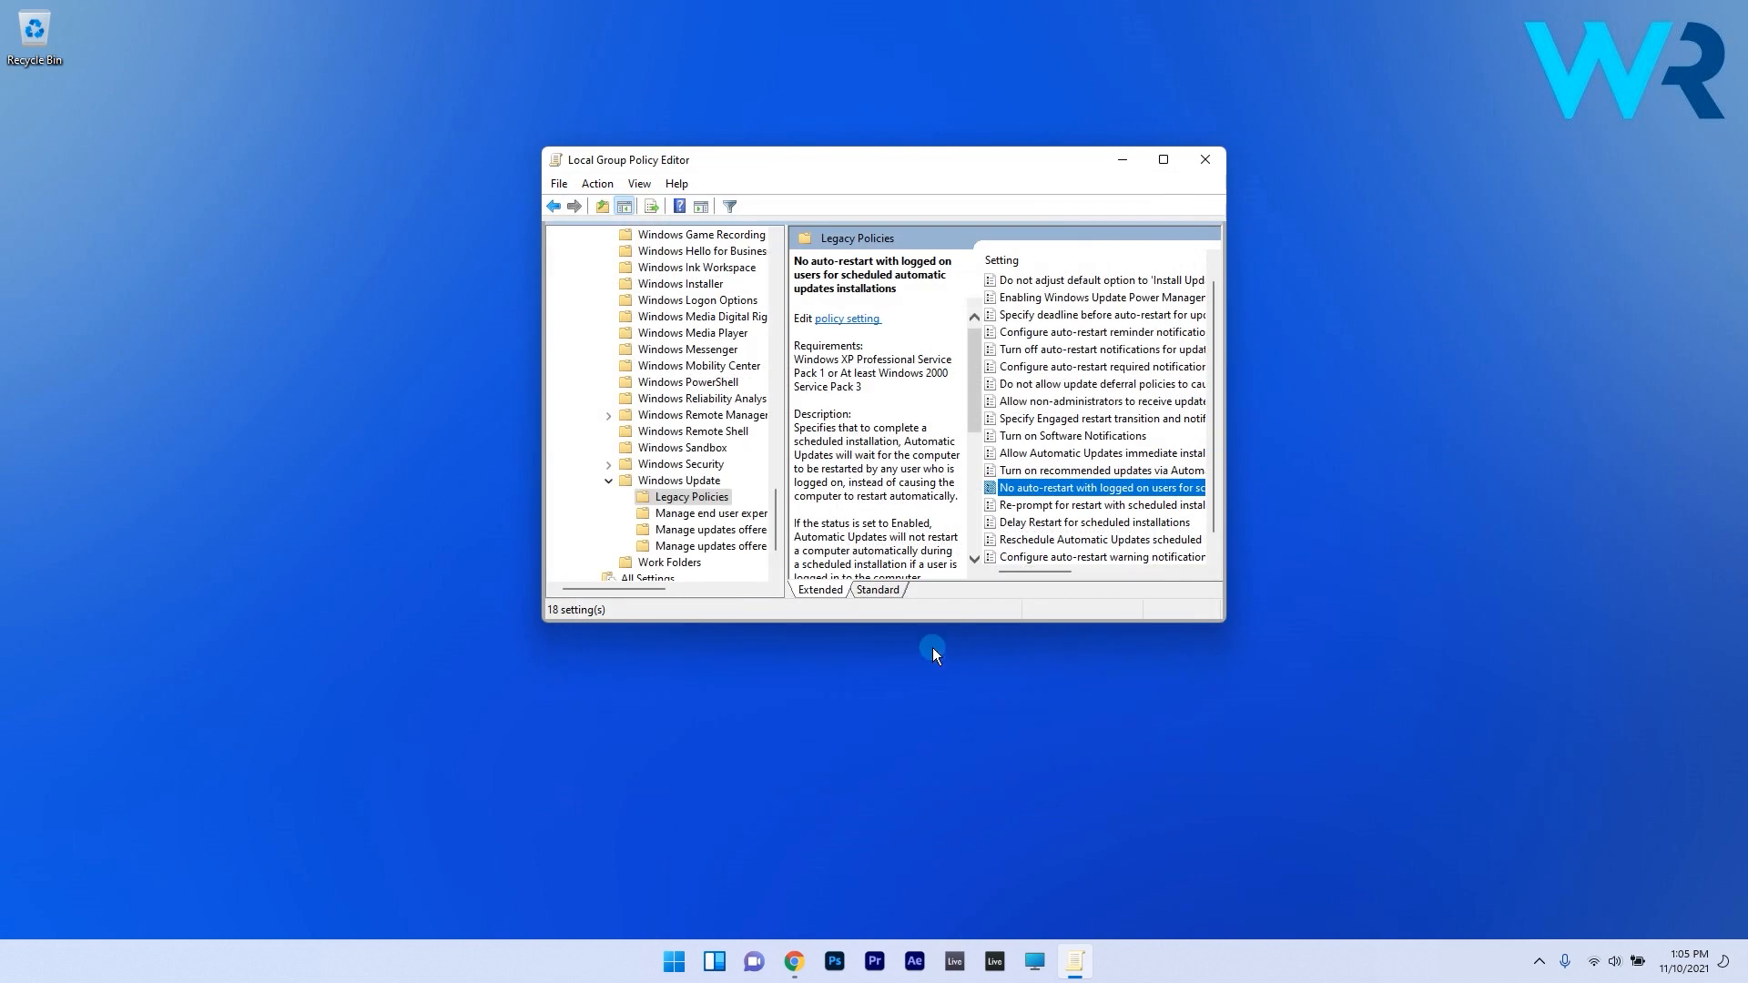
{"action": "mouse_move", "coordinate": [1078, 477]}
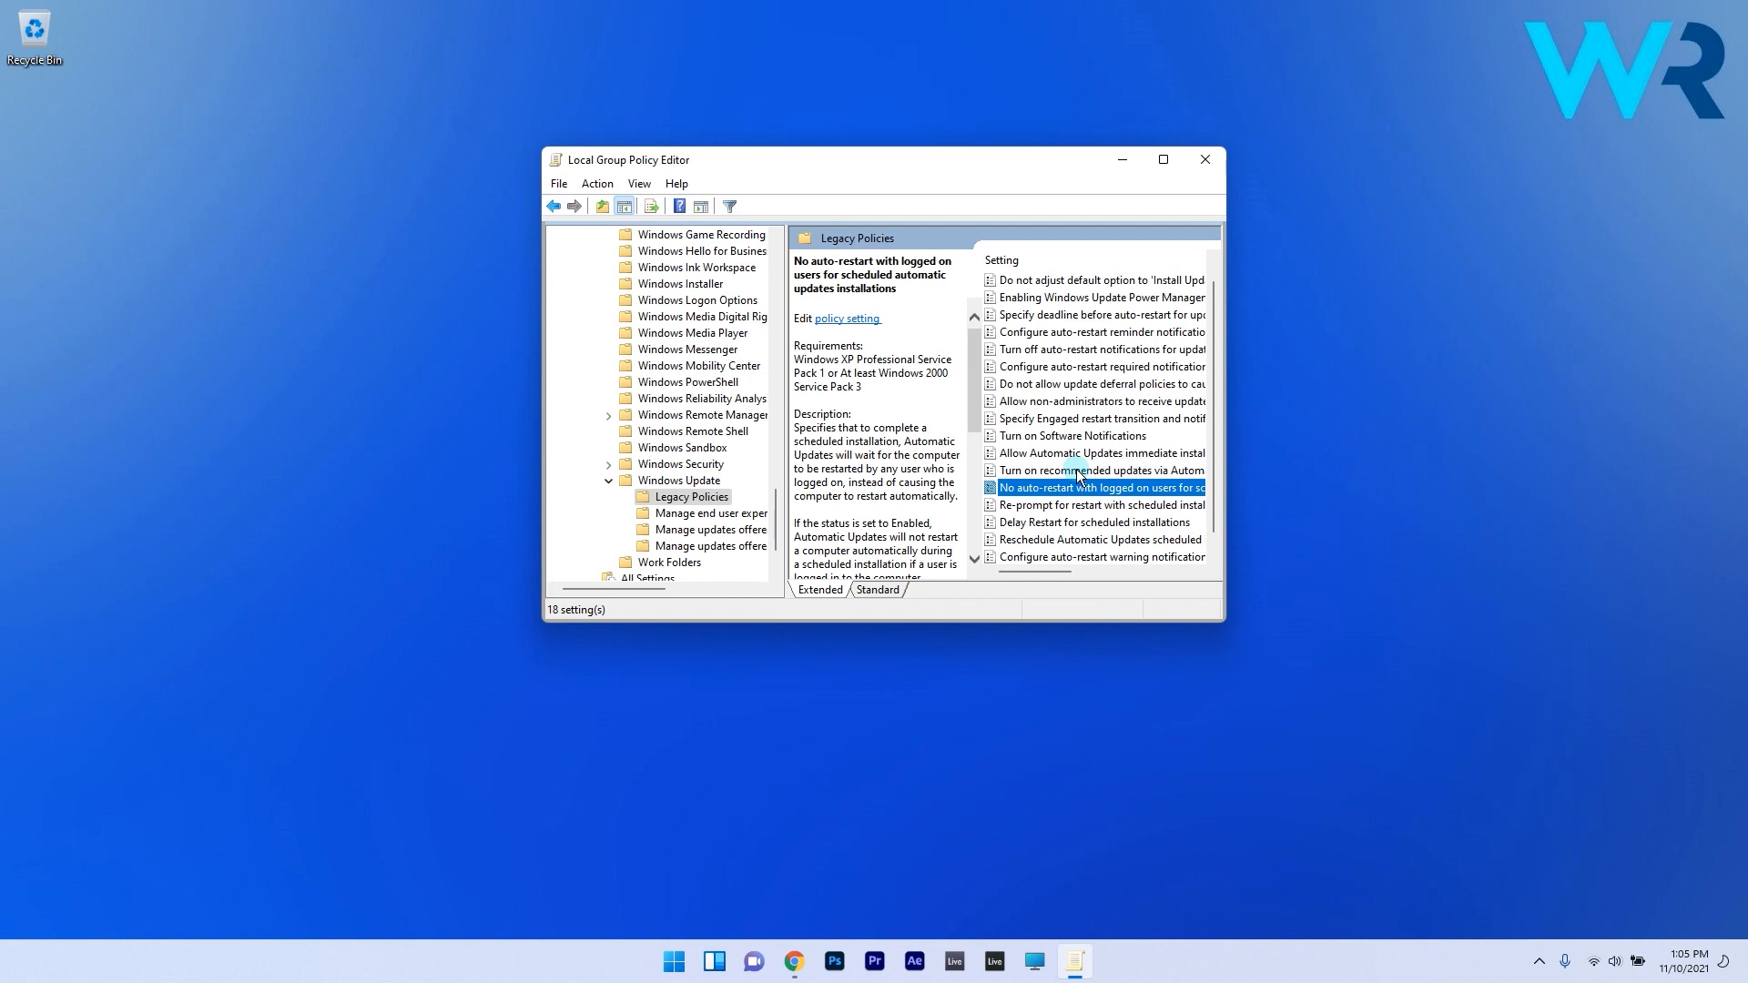
{"action": "left_click", "coordinate": [1202, 158]}
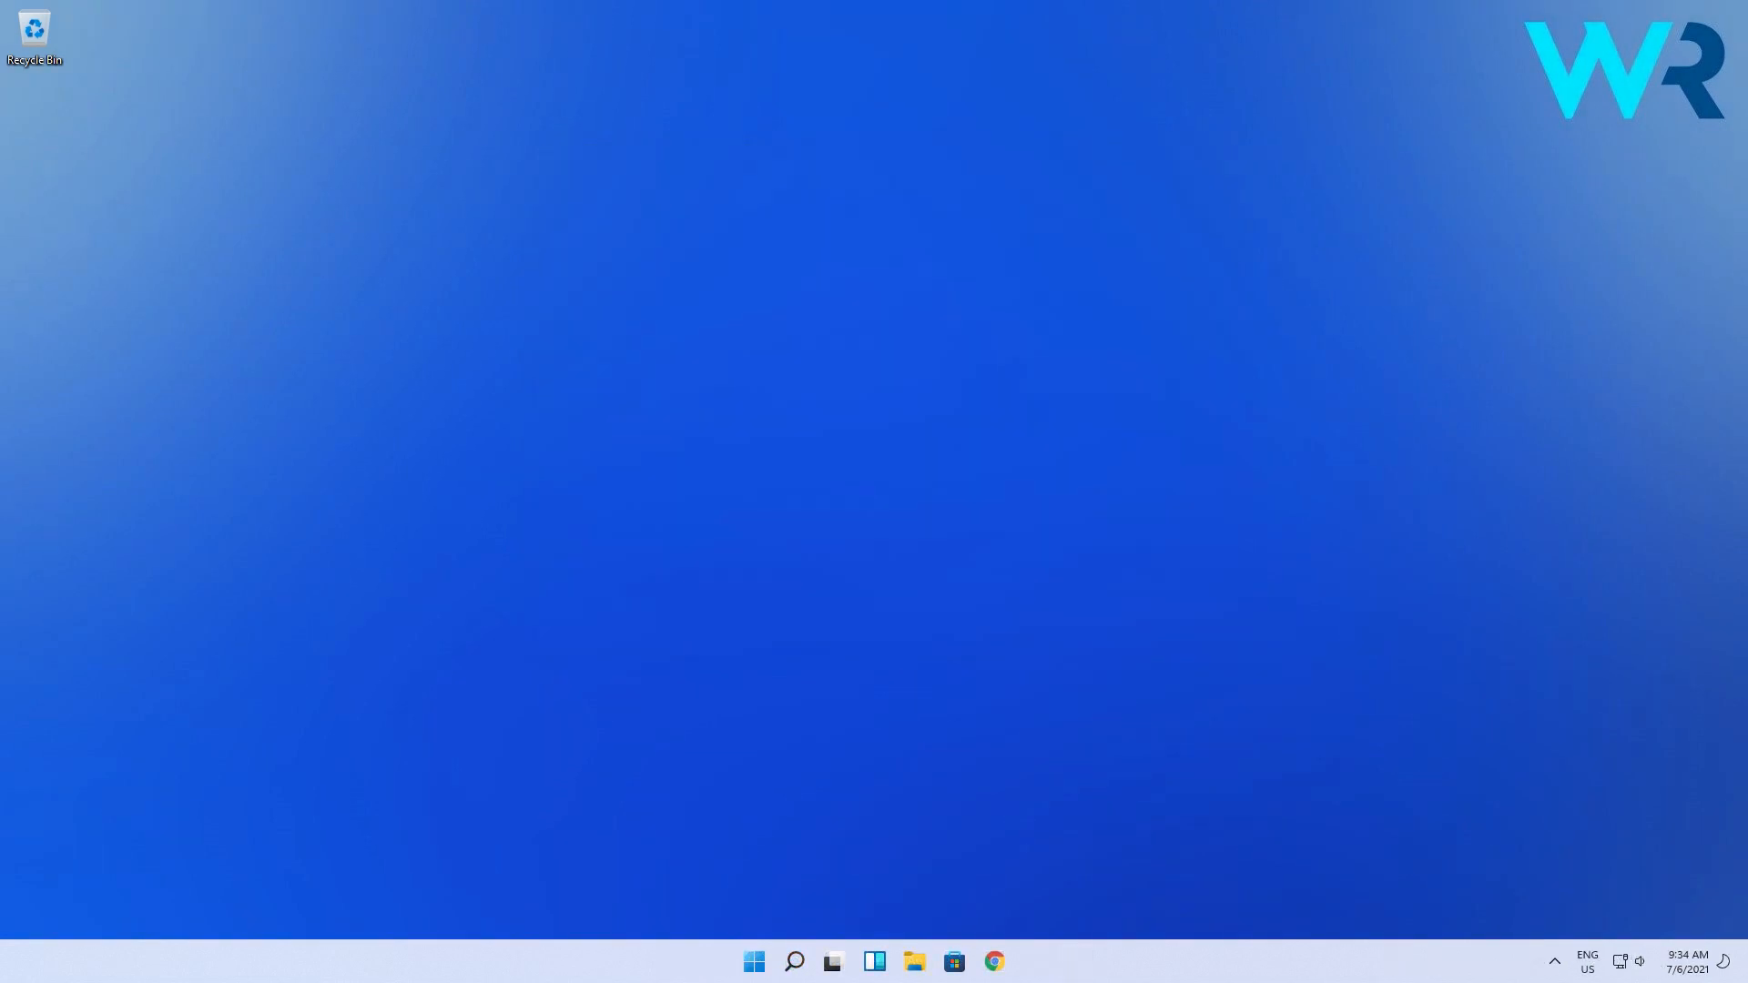